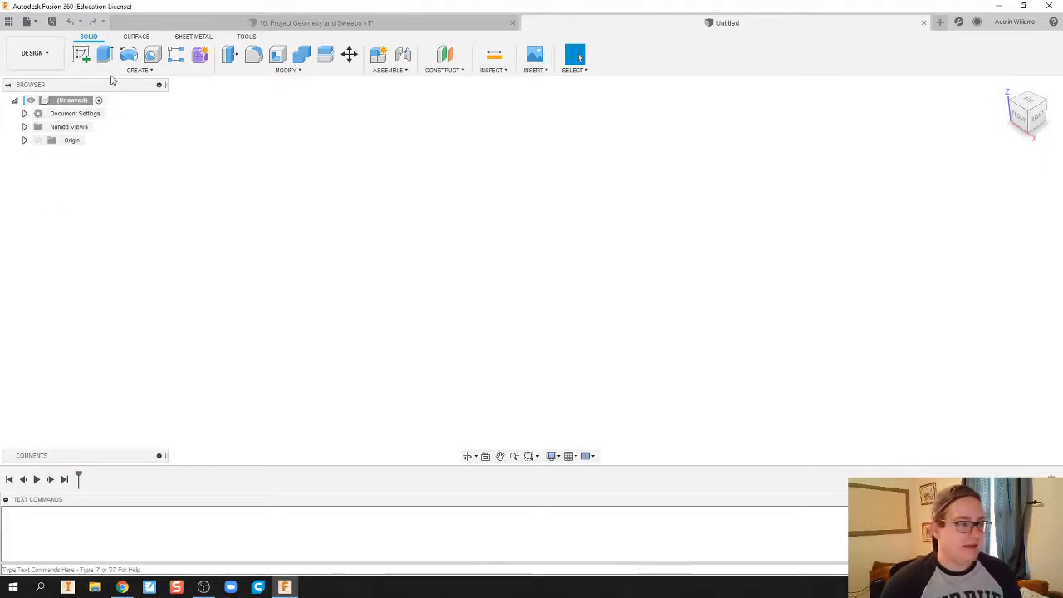
Start a new sketch for the circle with a small rounded bump on top.
left_click(82, 54)
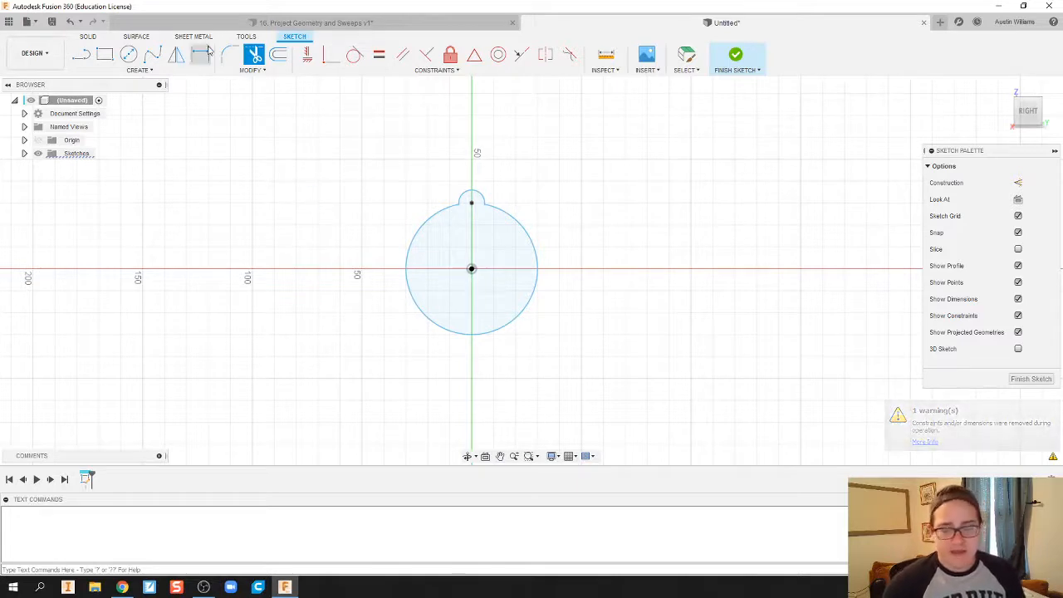
Circular-pattern the bump arc six times around the circle's centre.
left_click(200, 54)
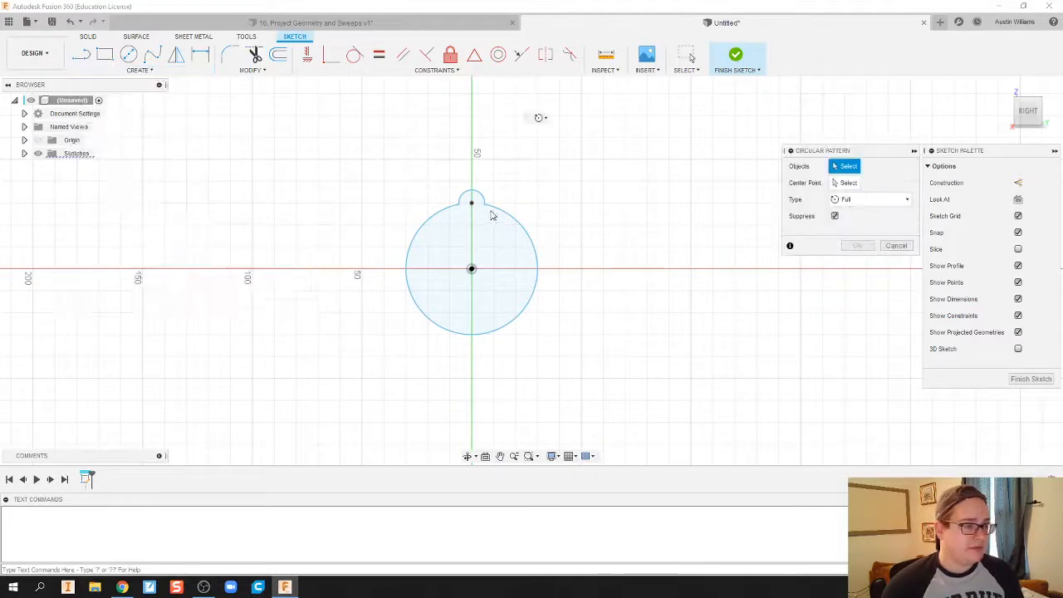
left_click(472, 202)
type("5")
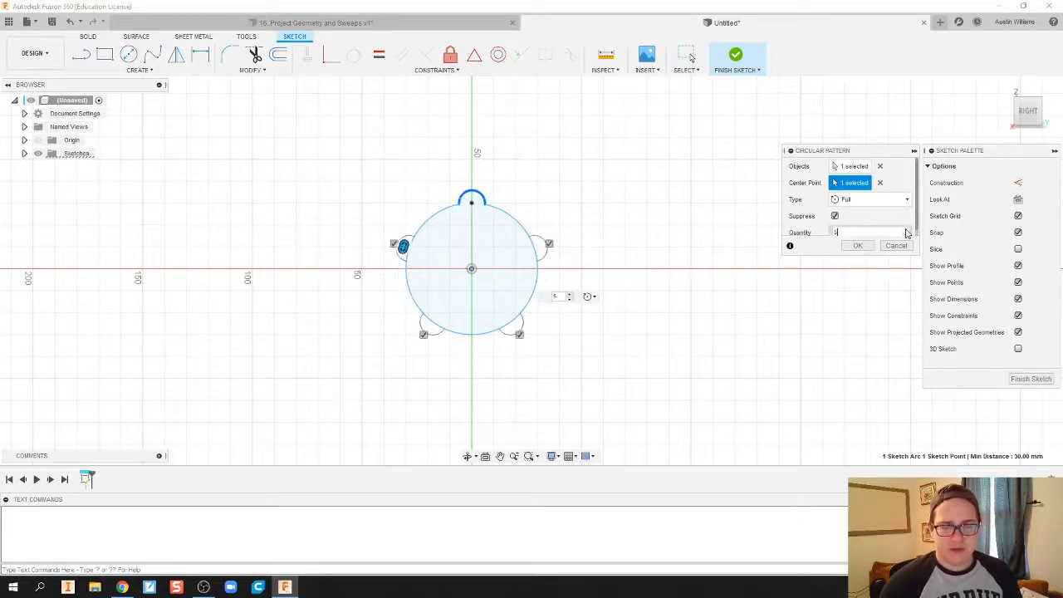
left_click(857, 245)
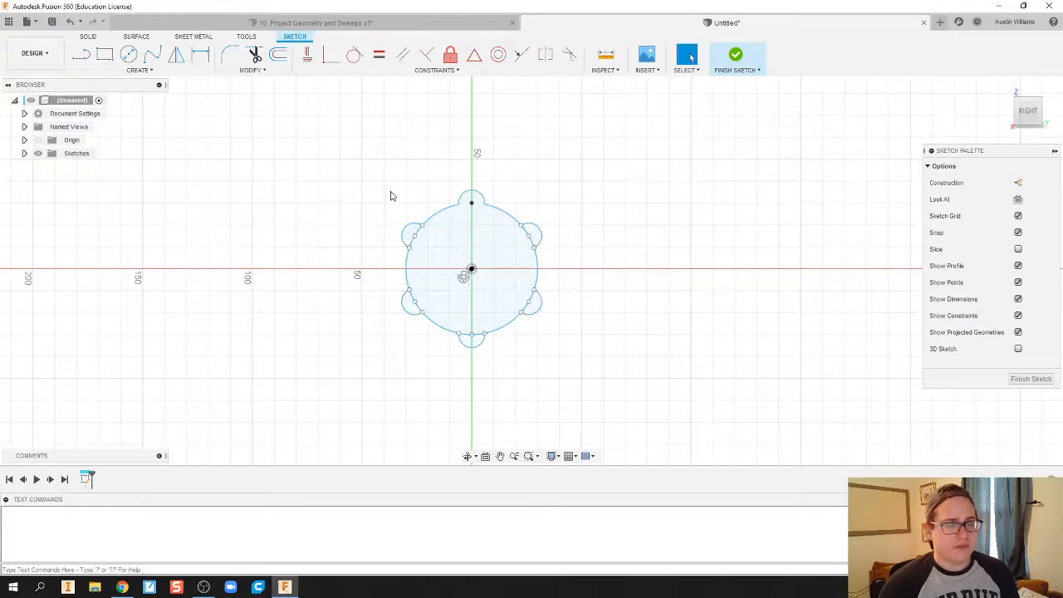
mouse_move(254, 54)
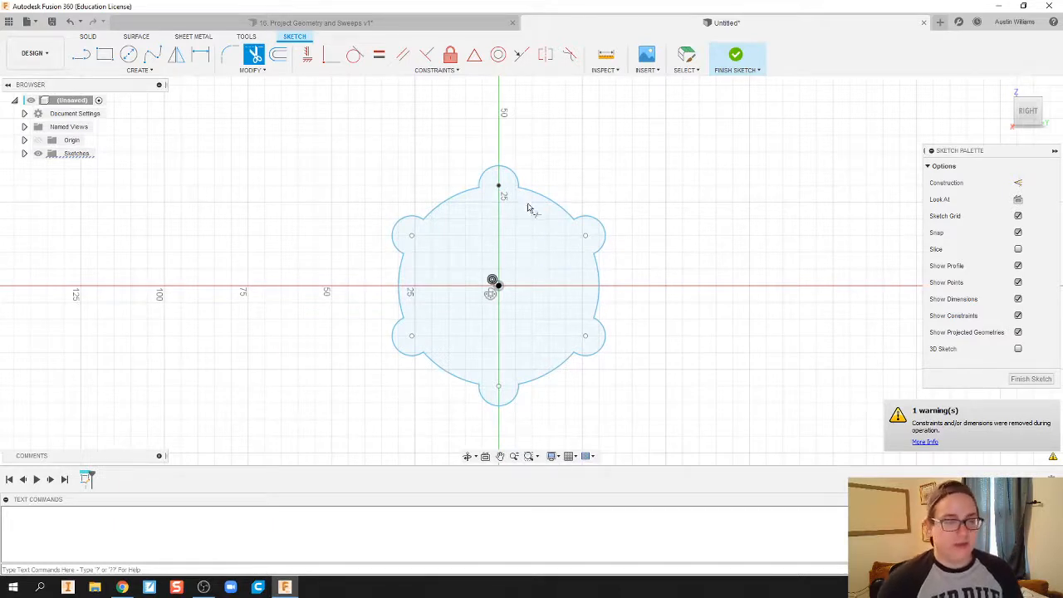
mouse_move(743, 41)
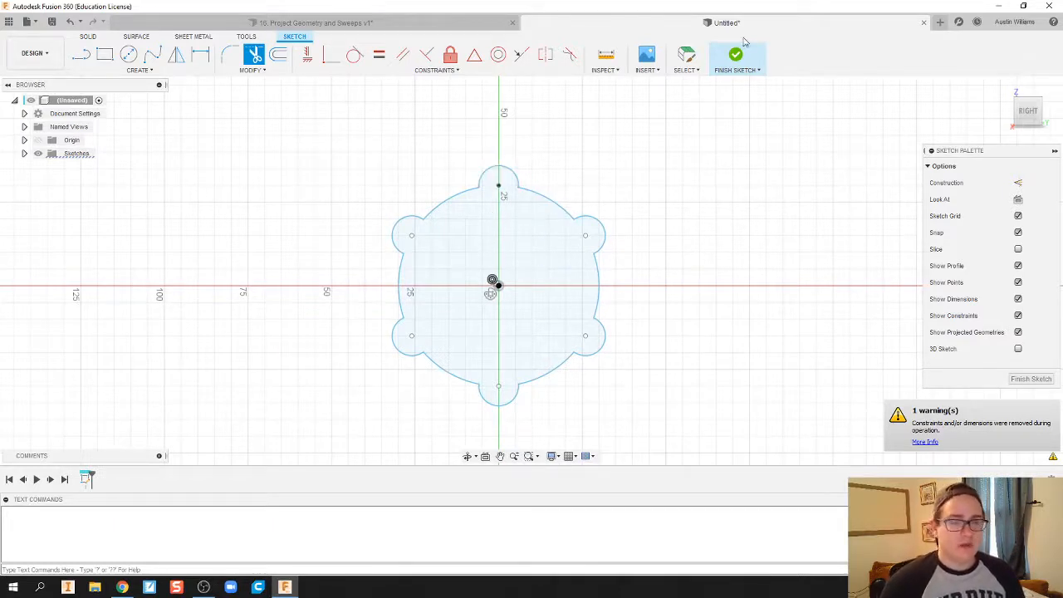
Finish the bumpy profile sketch, then finish the sketch holding the path line.
left_click(735, 56)
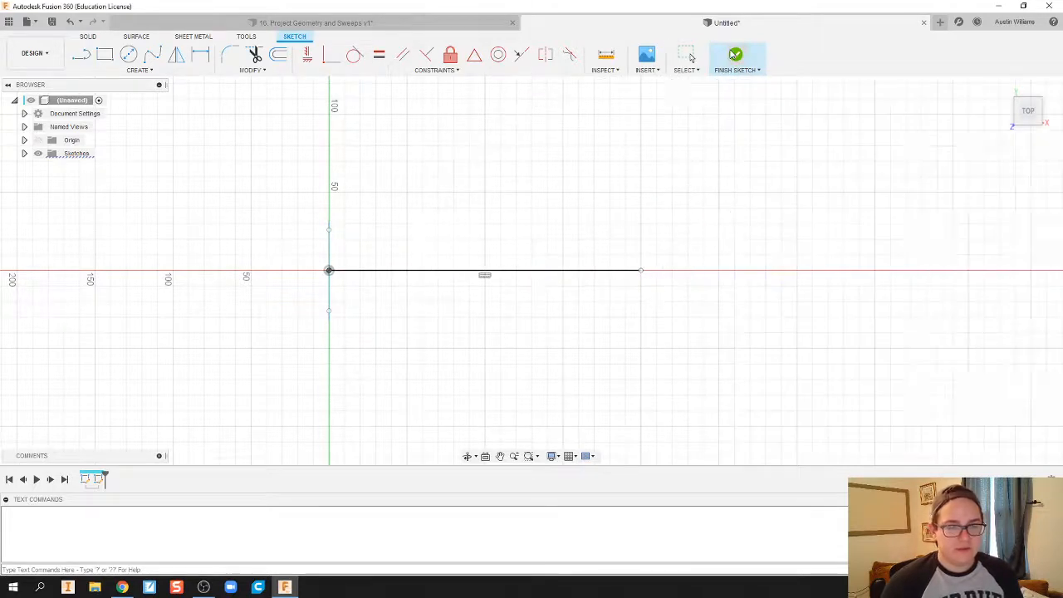
left_click(734, 55)
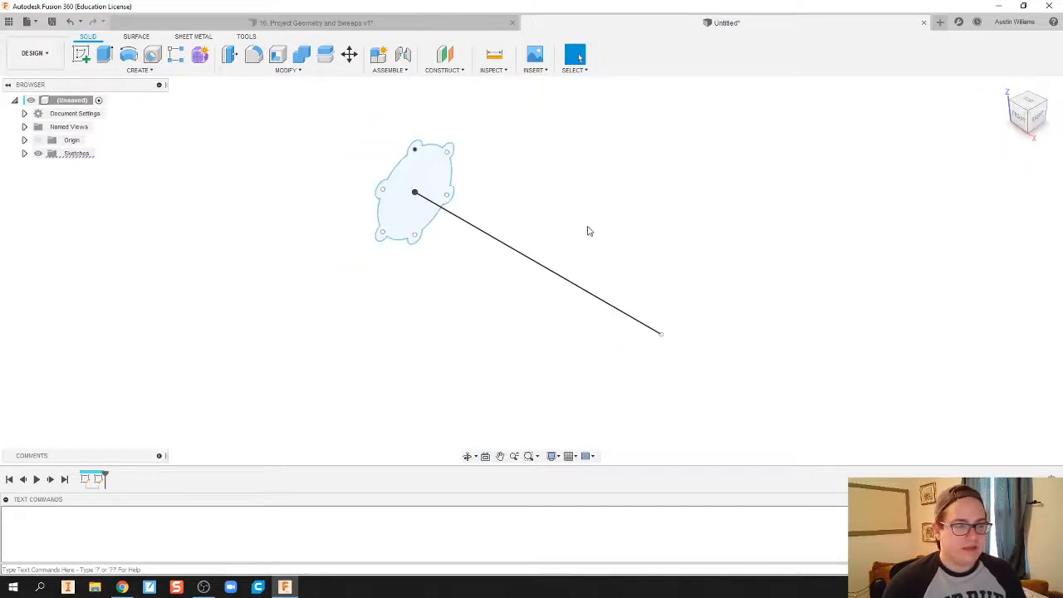
Sweep the bumpy profile along the line with a 200° twist.
left_click(138, 70)
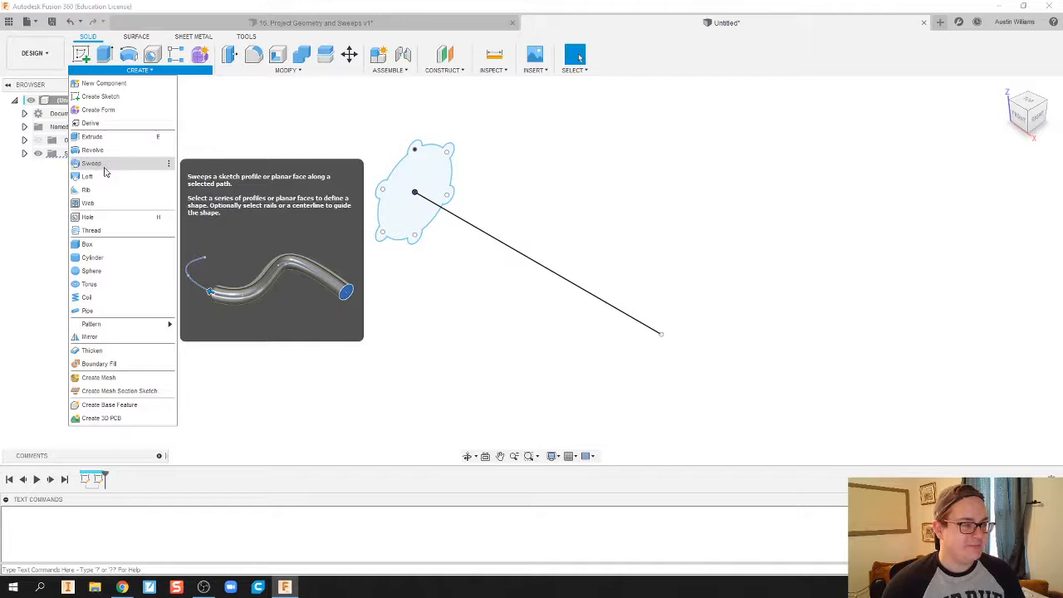
left_click(91, 163)
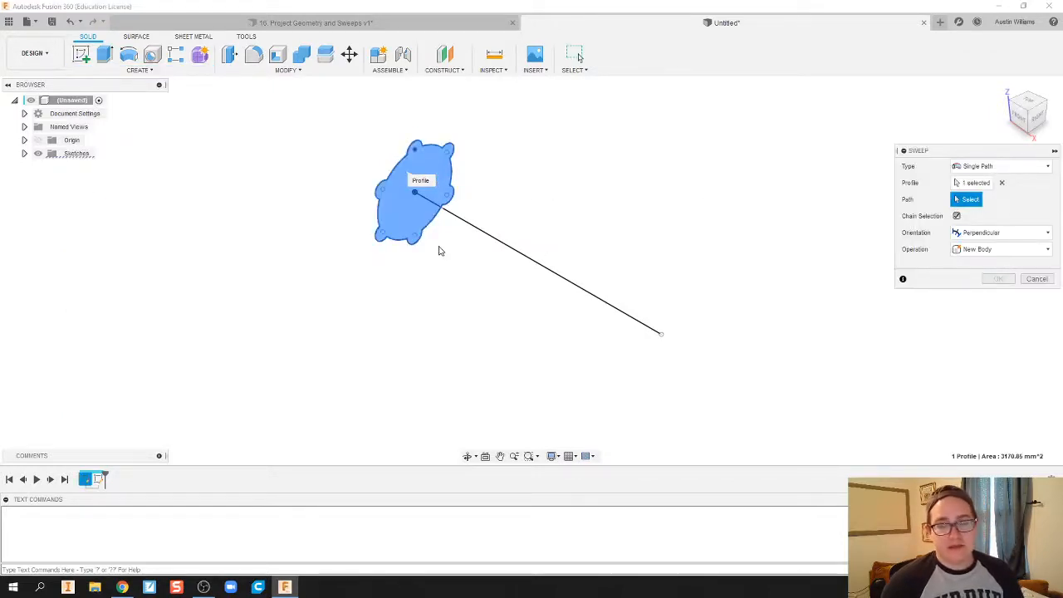
left_click(660, 333)
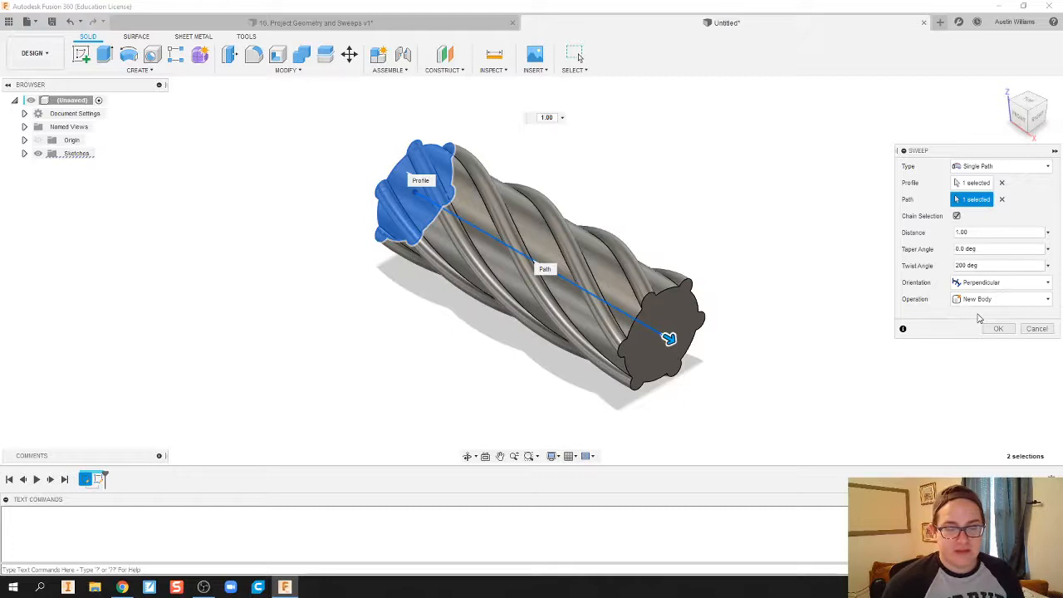
left_click(997, 328)
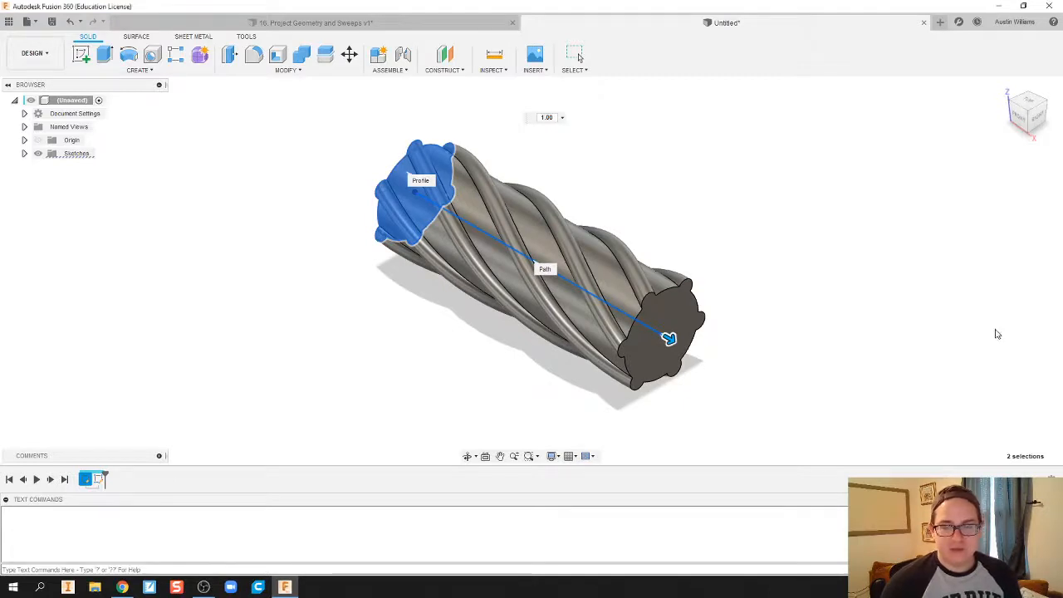
left_click(574, 54)
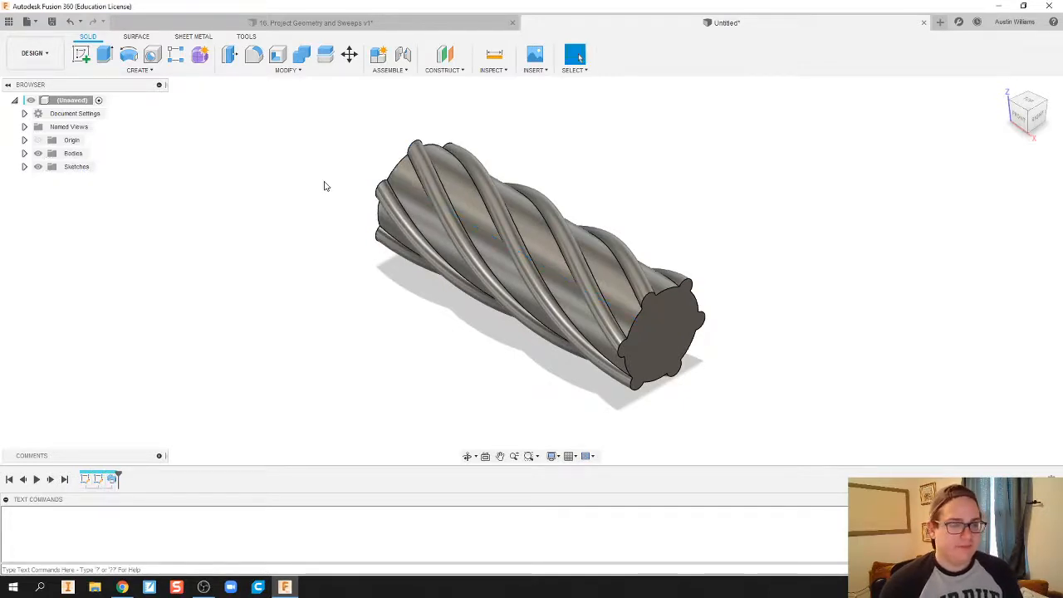
mouse_move(80, 54)
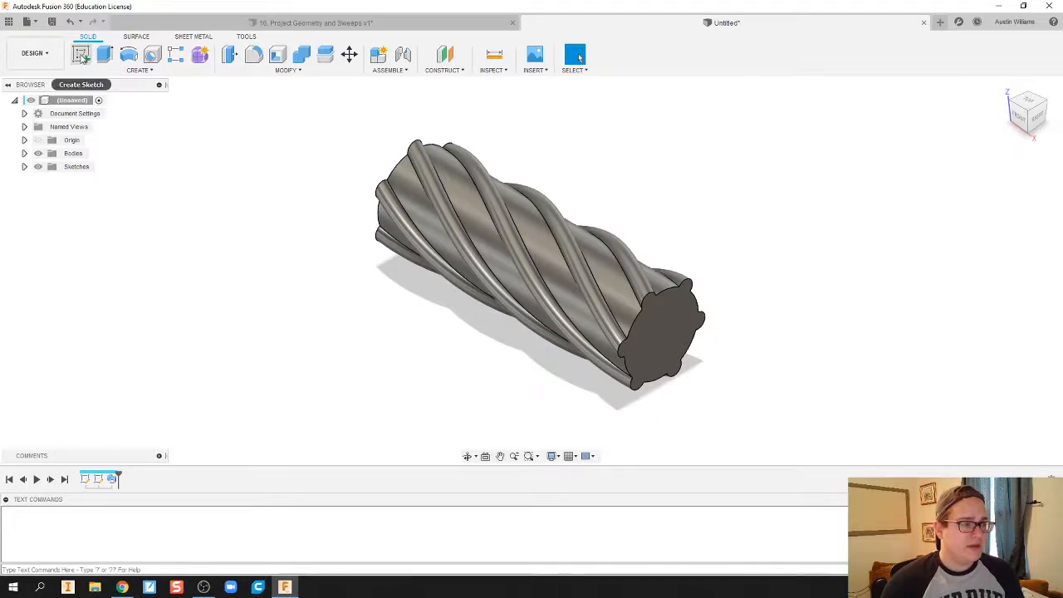
Sketch a circle on the tube's end face and extrude-cut it through the body.
left_click(82, 54)
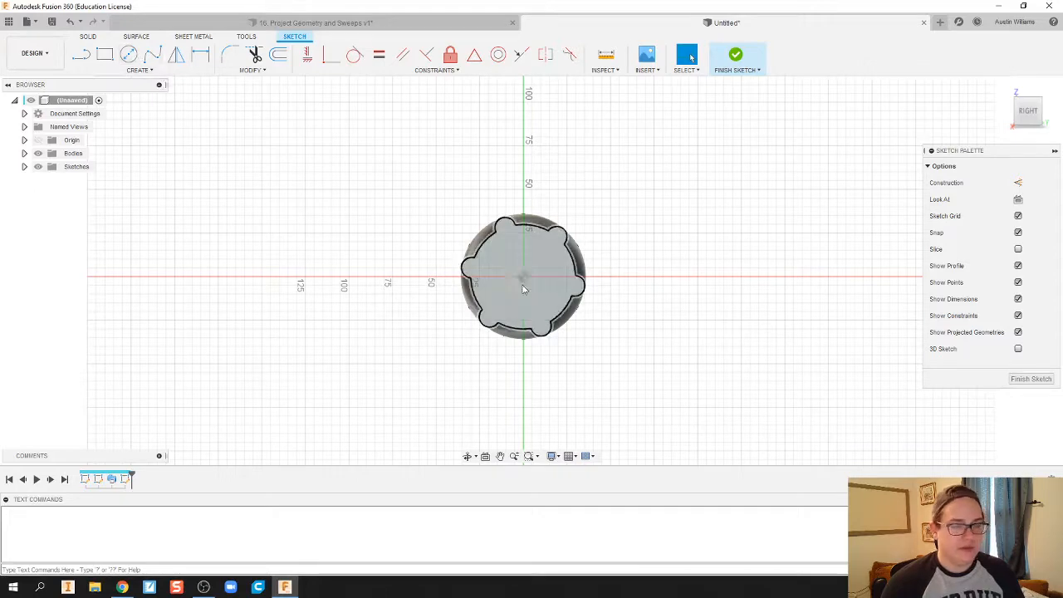
left_click(523, 274)
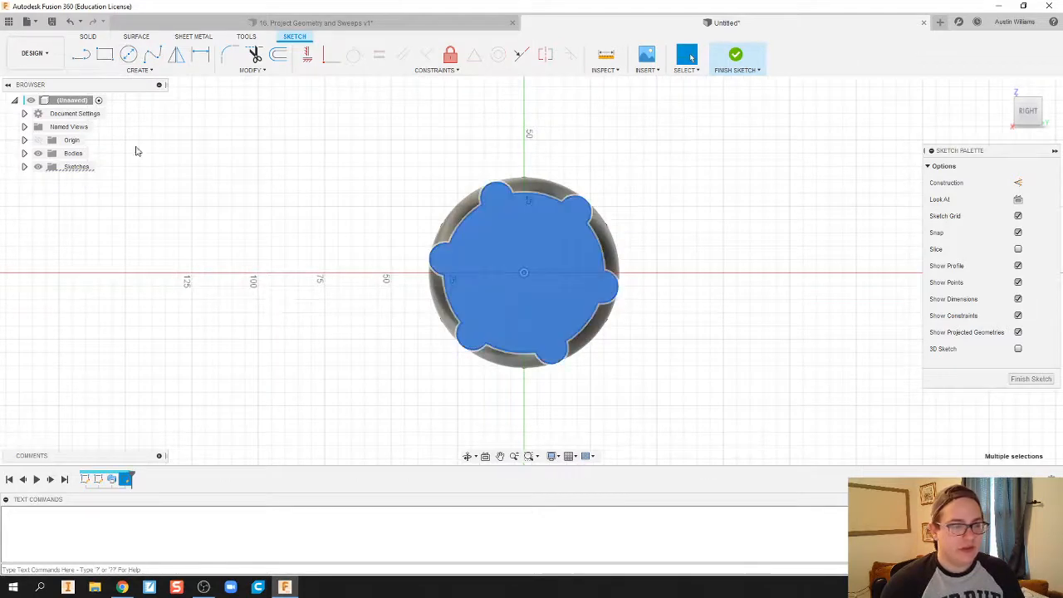
left_click(129, 54)
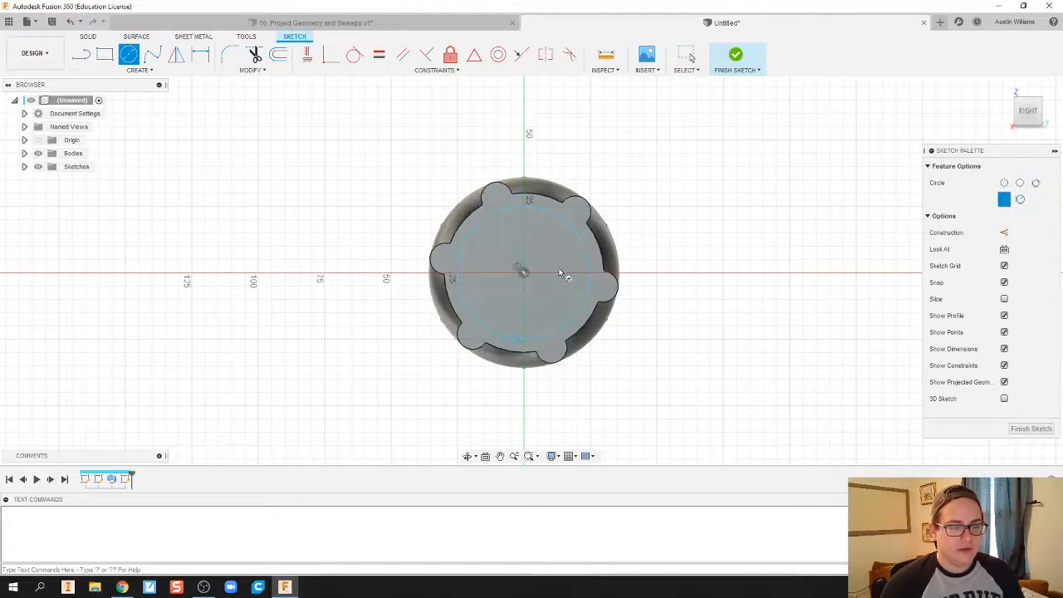
left_click(735, 55)
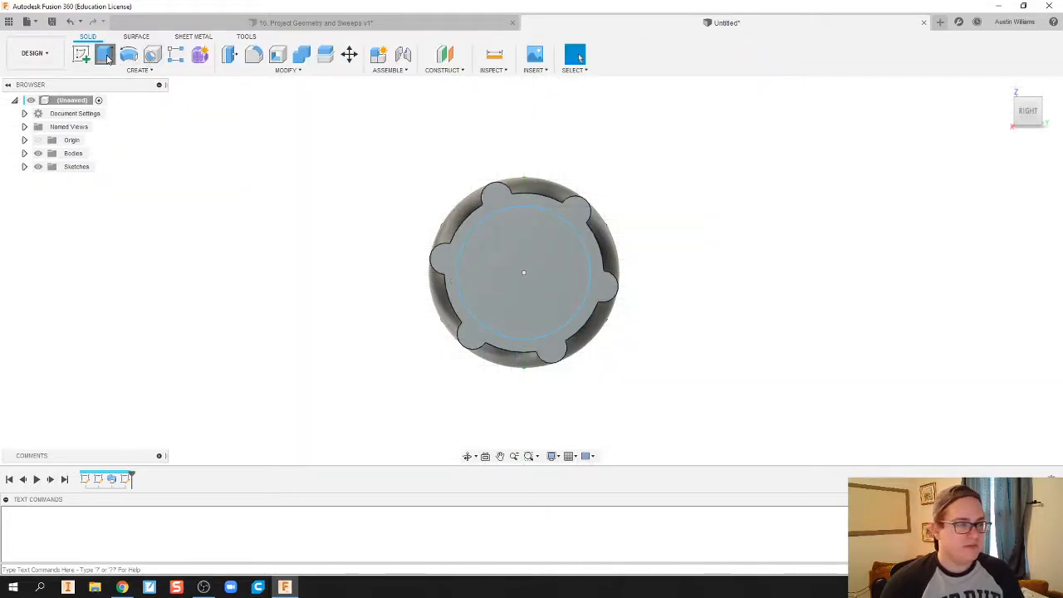
left_click(104, 54)
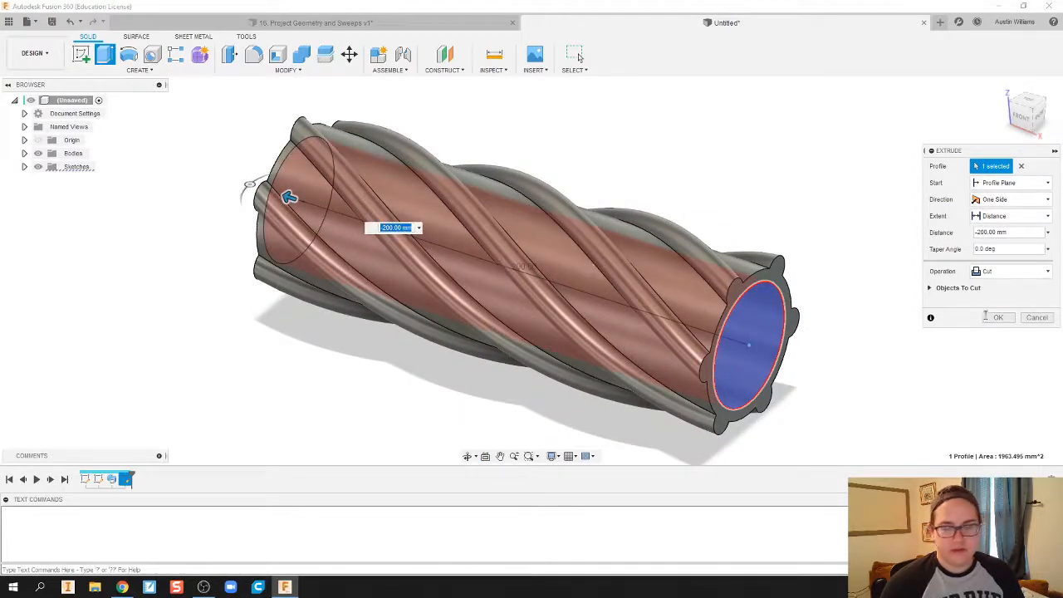
left_click(997, 318)
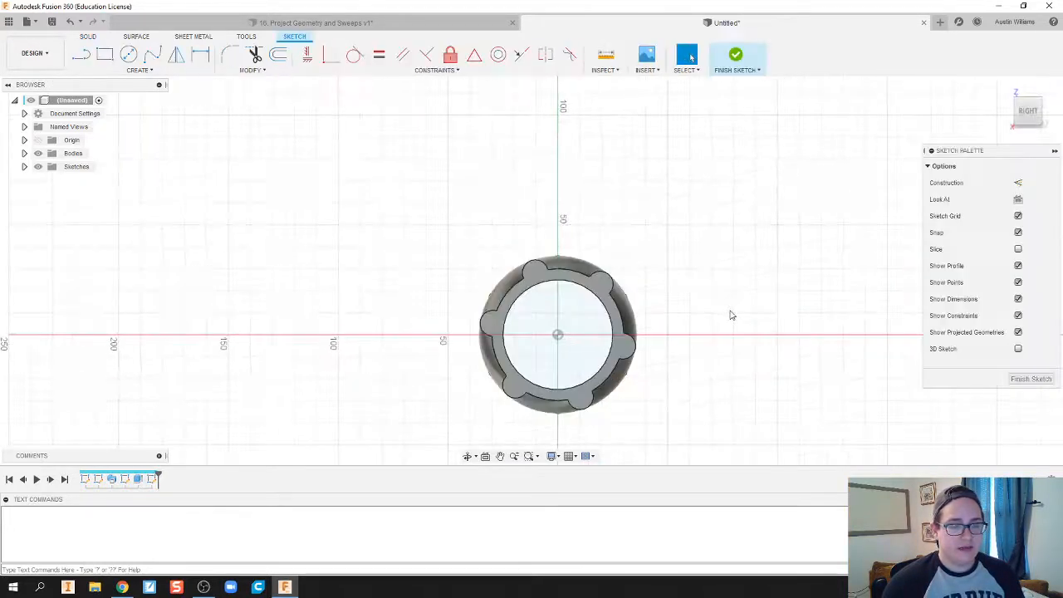
Project the tube's ring-shaped end face into the new end-face sketch.
left_click(73, 153)
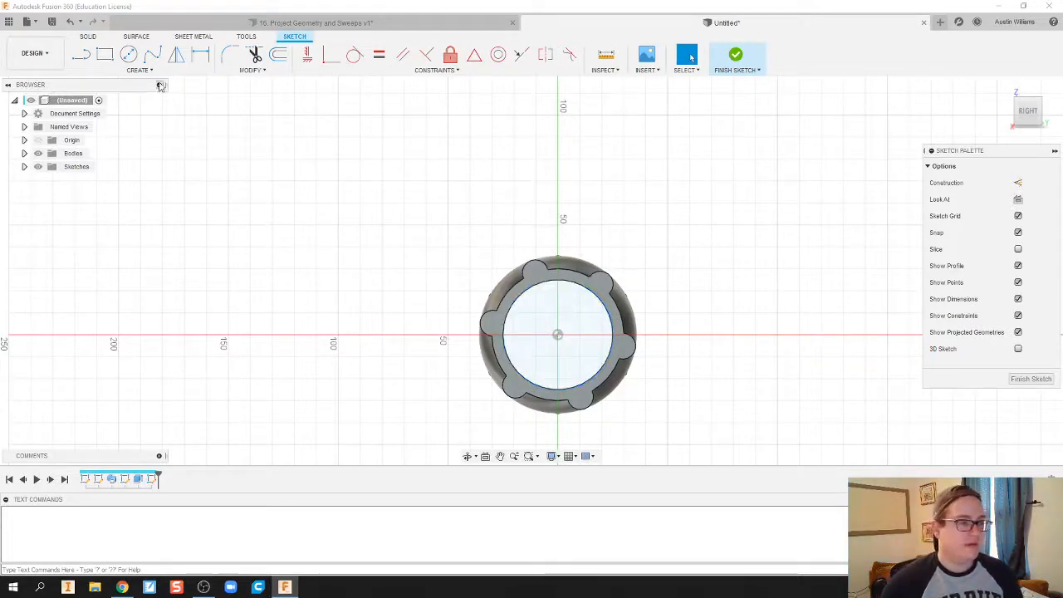
left_click(139, 70)
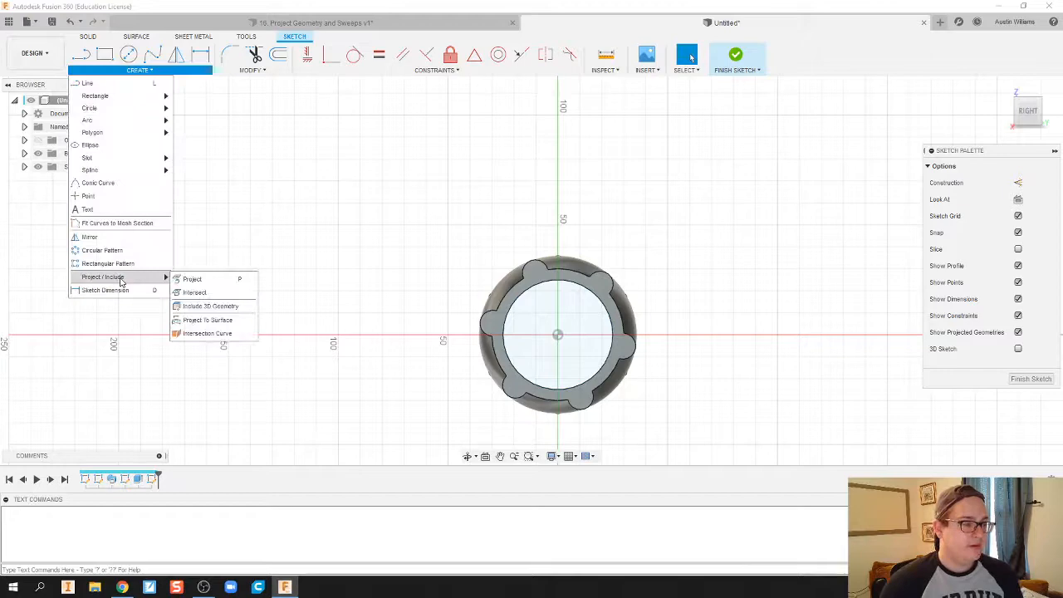
left_click(192, 279)
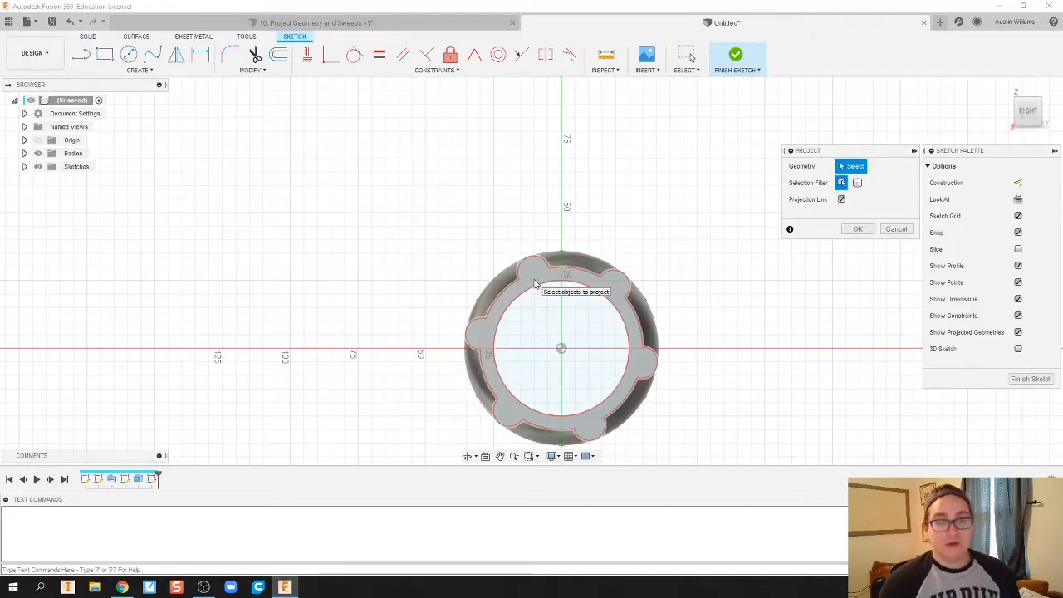
left_click(560, 282)
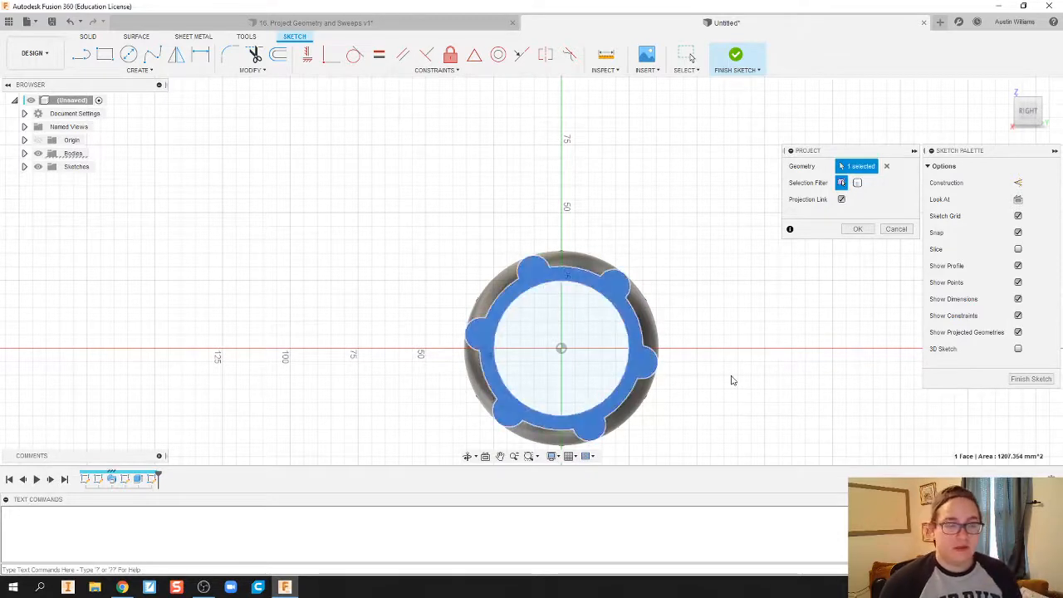
left_click(857, 229)
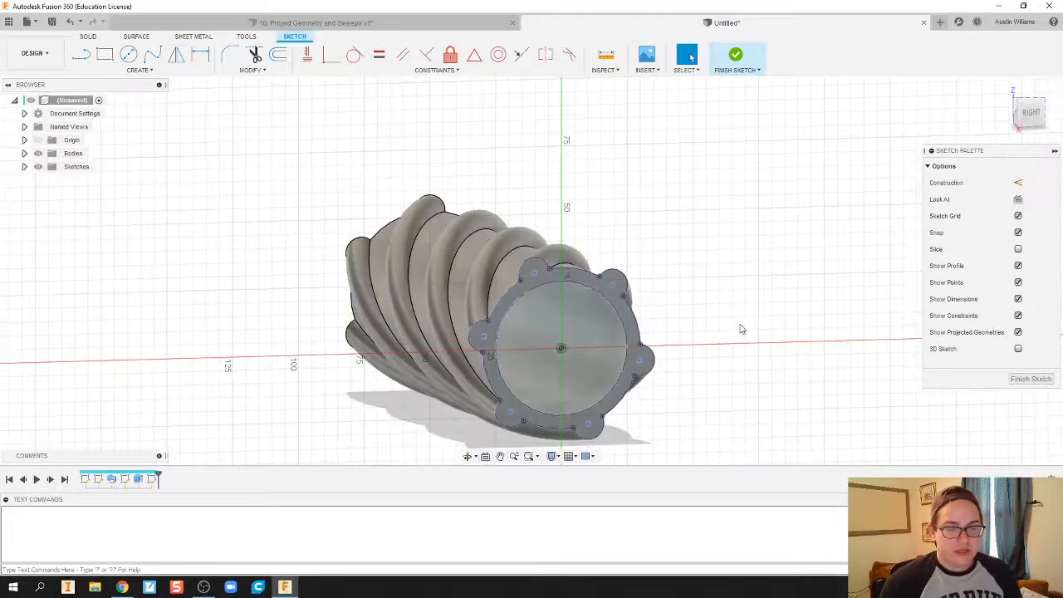
Finish the projected sketch and add a plane offset 230 mm from YZ.
left_click(37, 153)
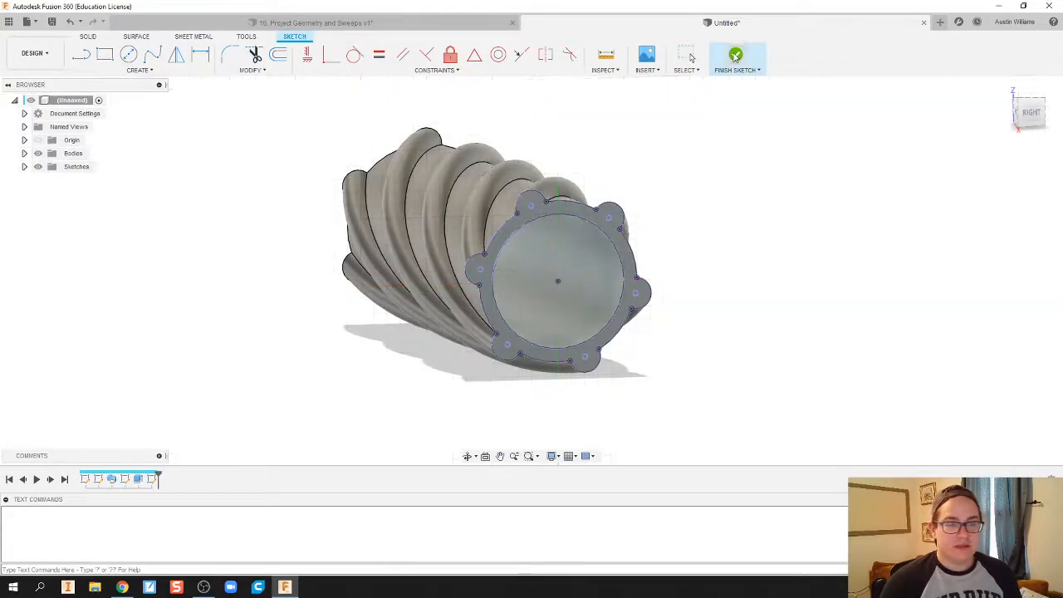
left_click(736, 54)
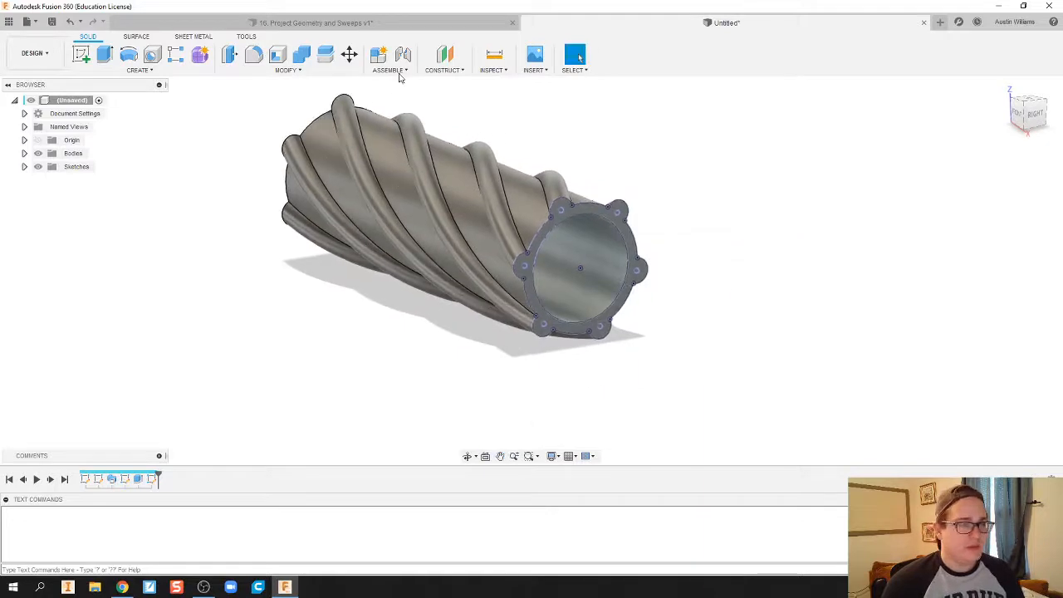
left_click(445, 60)
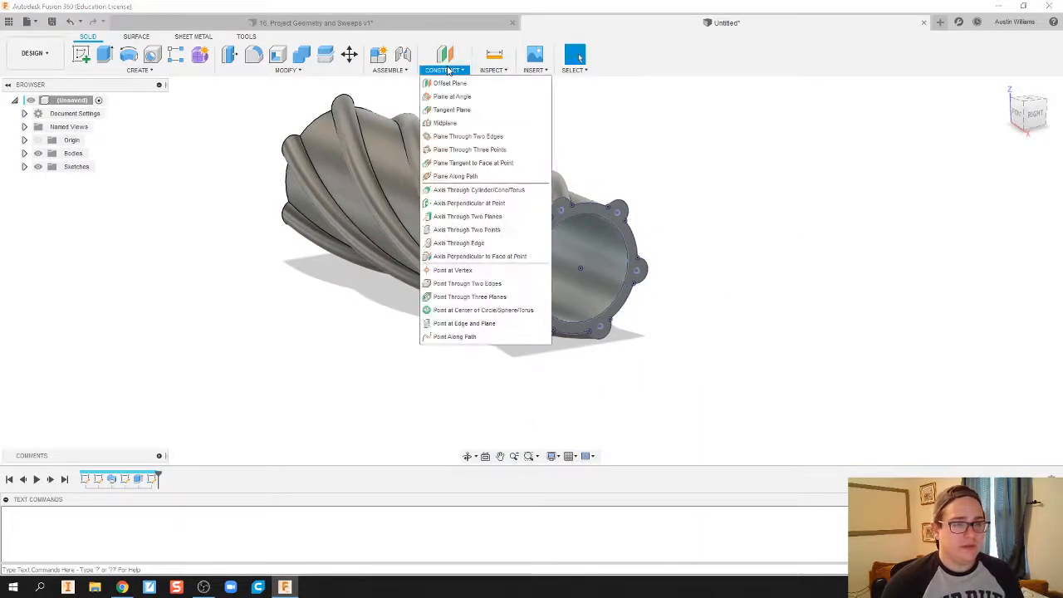
left_click(449, 82)
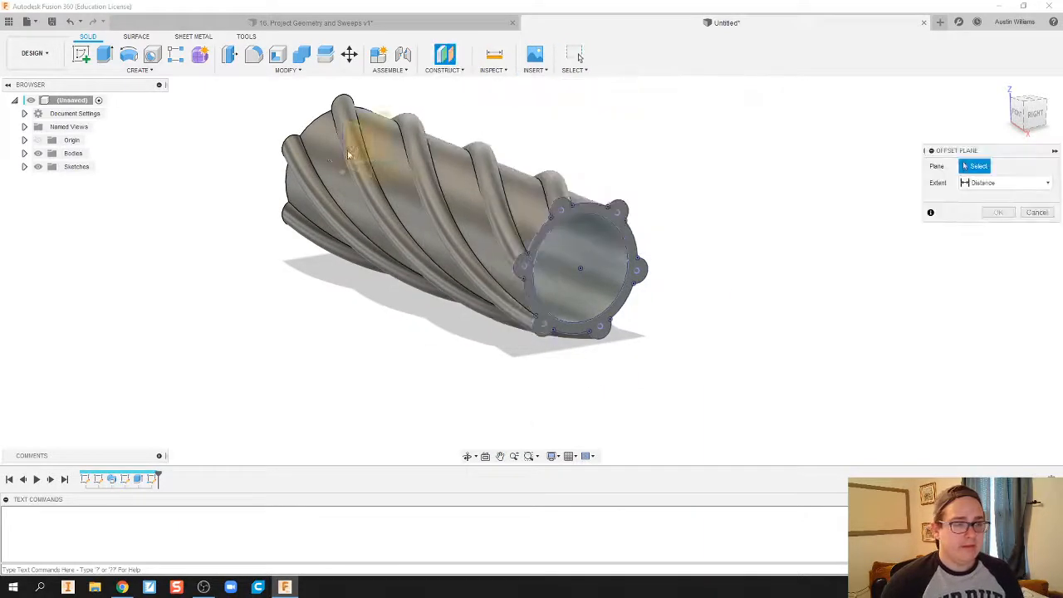
left_click(374, 133)
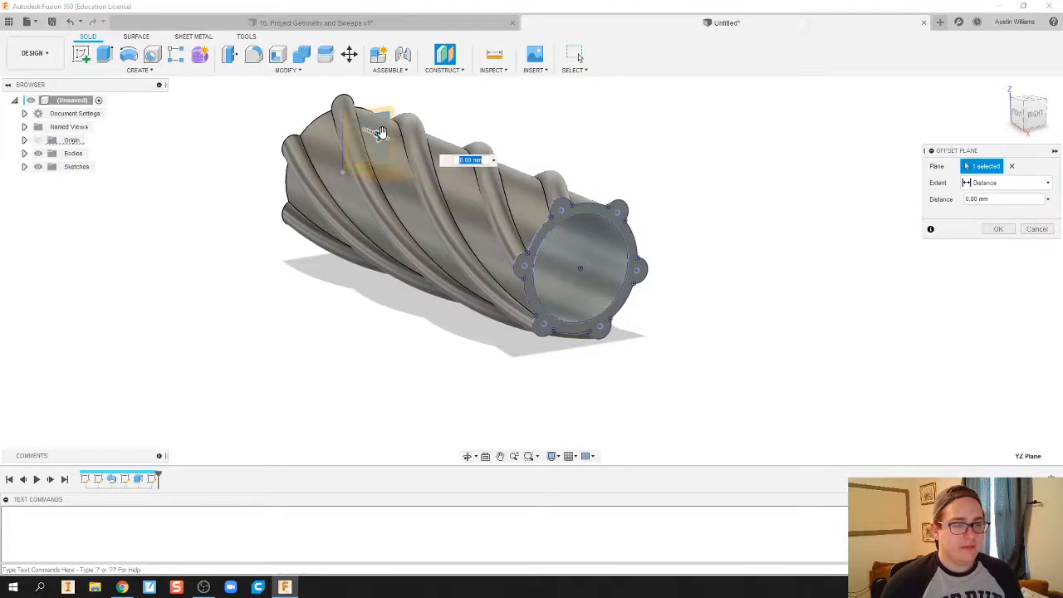
left_click_drag(377, 132, 660, 253)
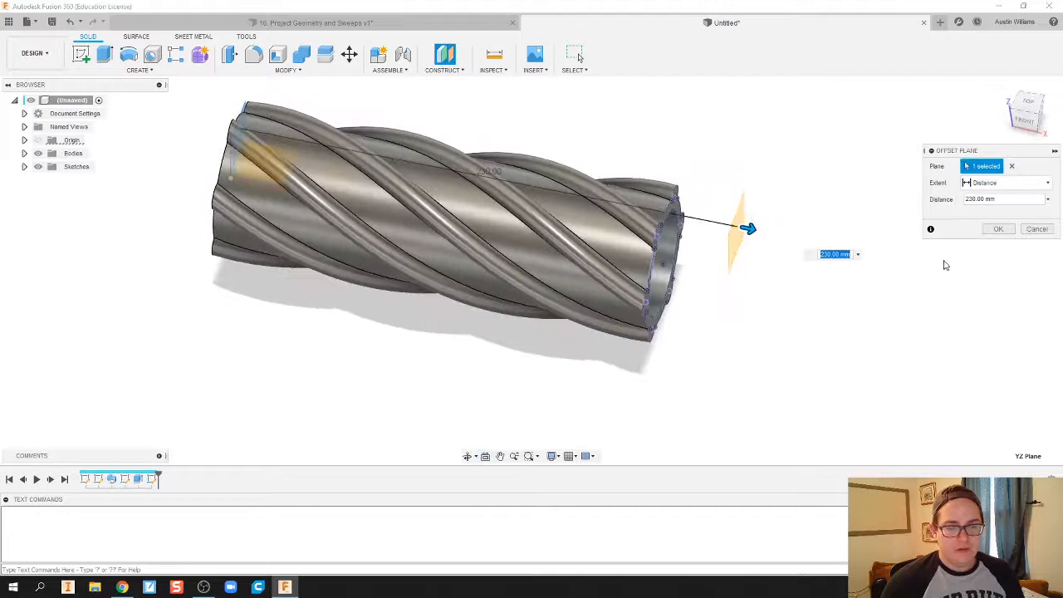
left_click(998, 229)
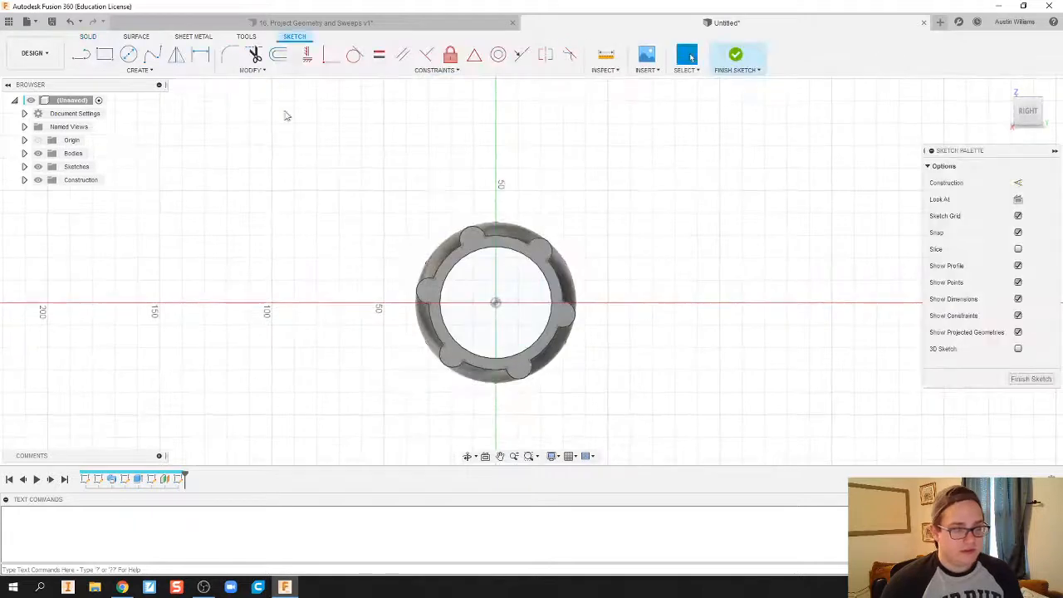
Exit the offset-plane sketch and begin an extrusion to fill the hollow end.
left_click(105, 54)
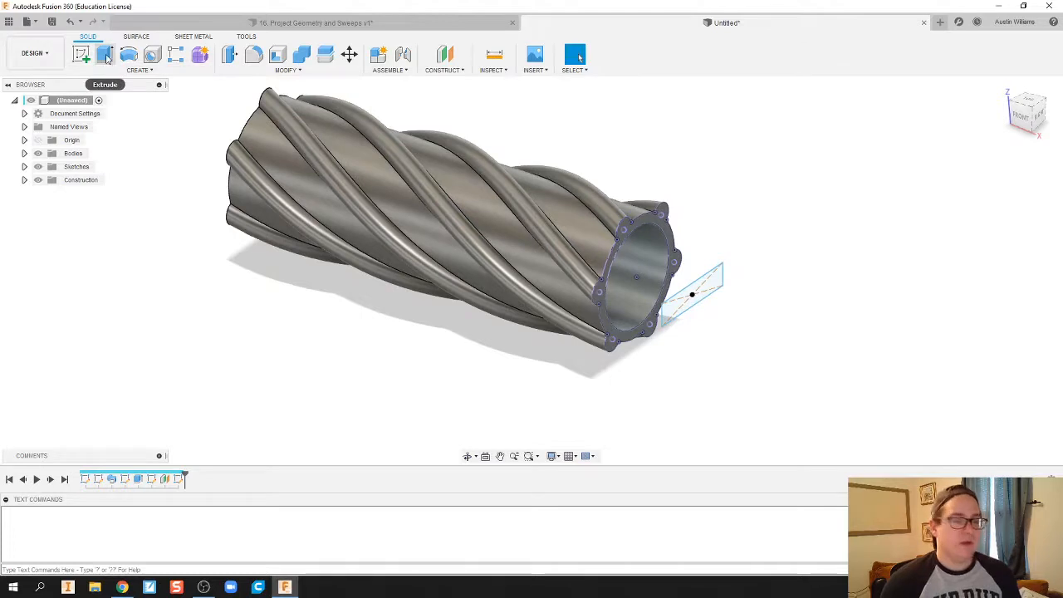
left_click(103, 54)
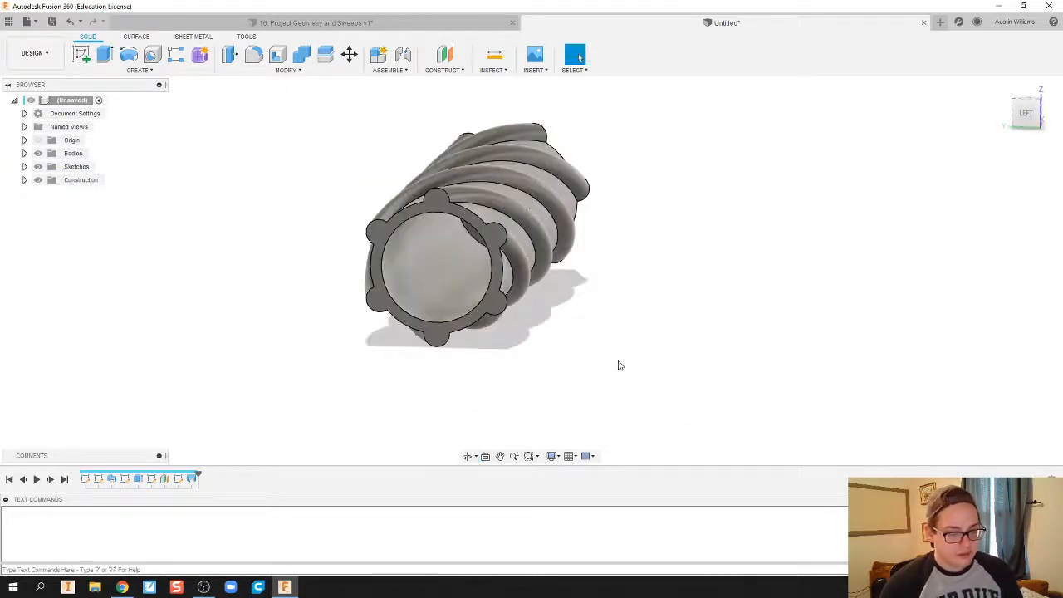
Start a sketch on the filled tube end and project its bumpy ring outline.
left_click(139, 60)
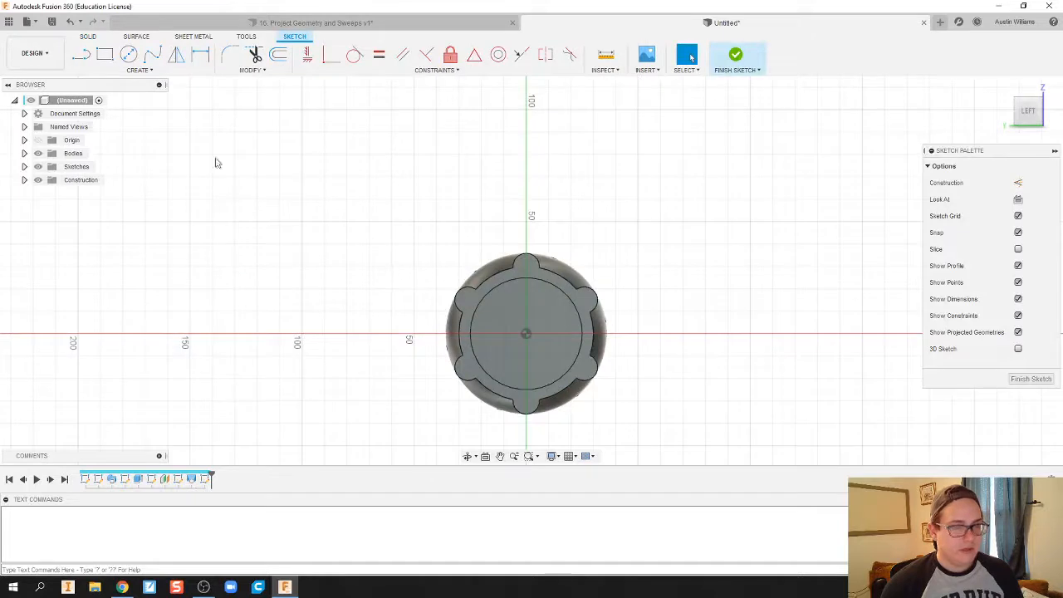
left_click(138, 69)
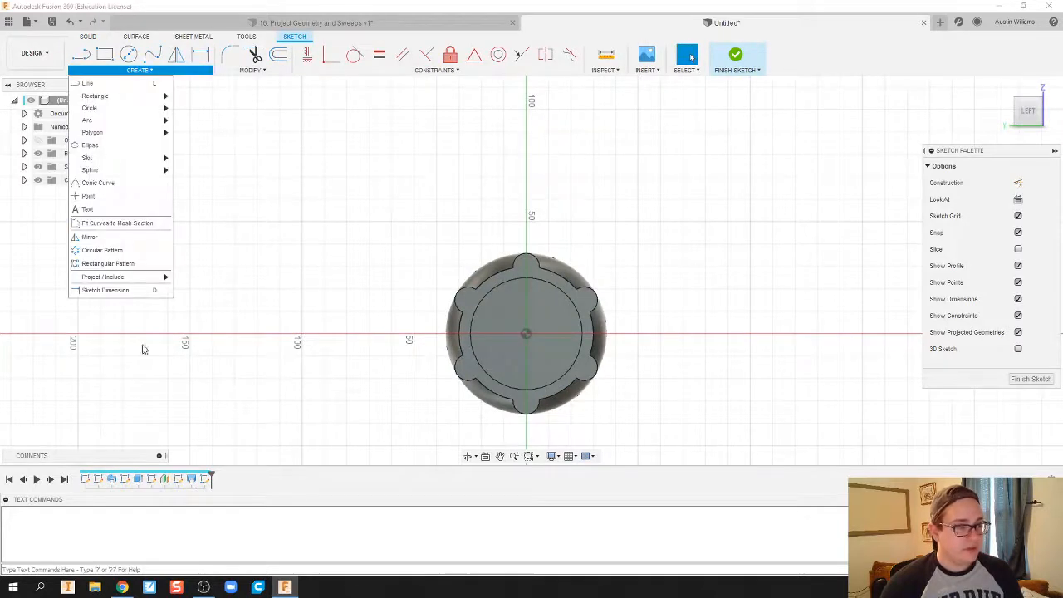
mouse_move(102, 276)
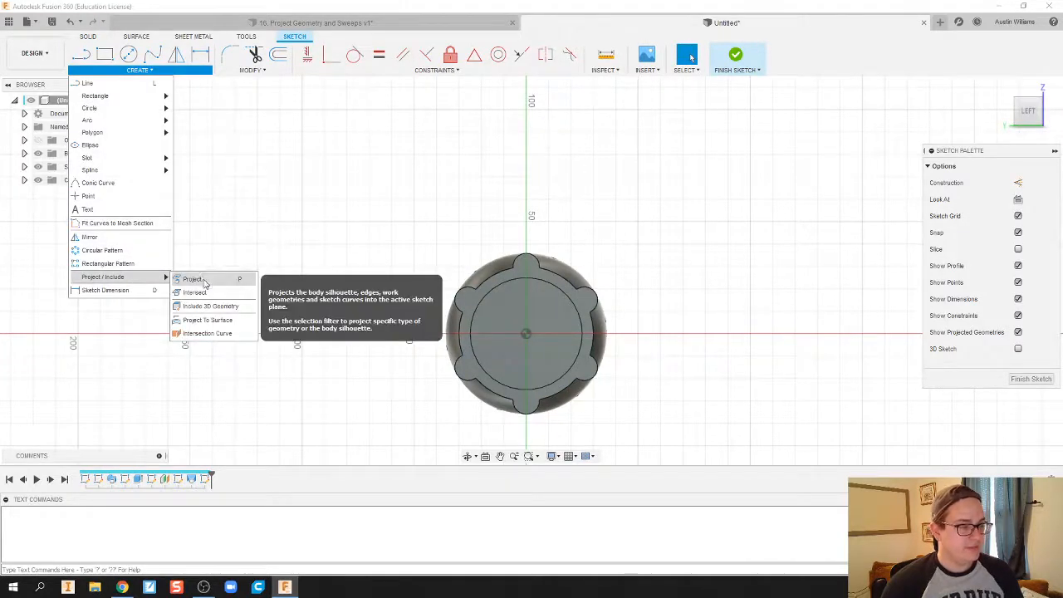
left_click(191, 278)
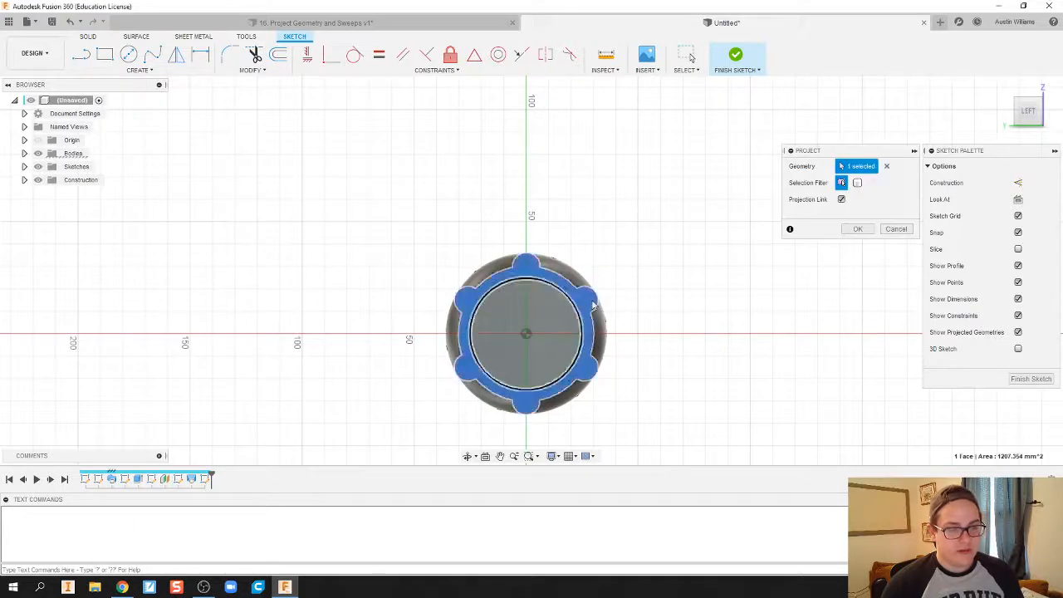
left_click(857, 228)
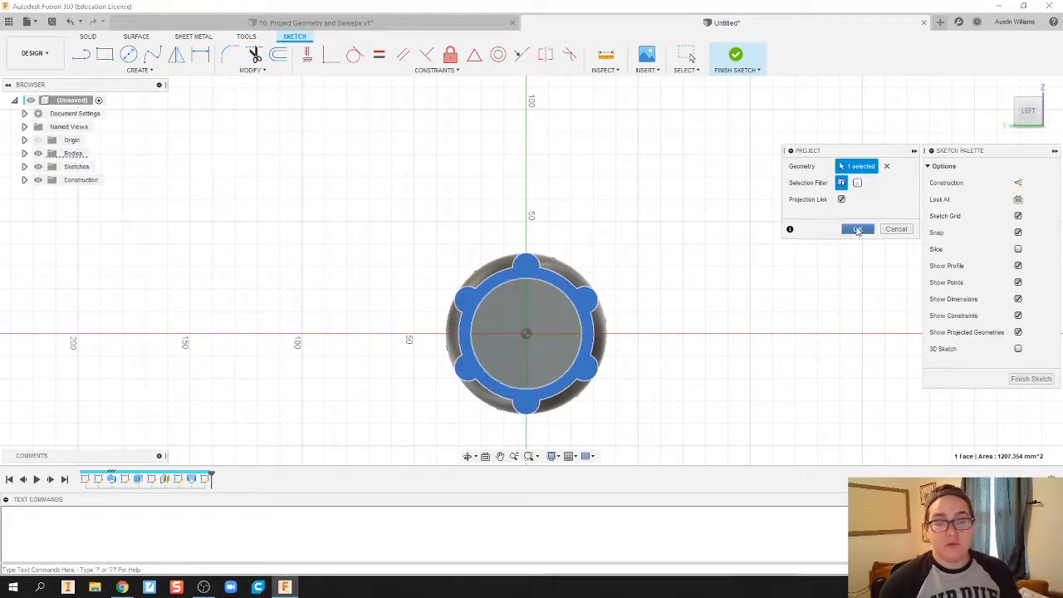
left_click(857, 228)
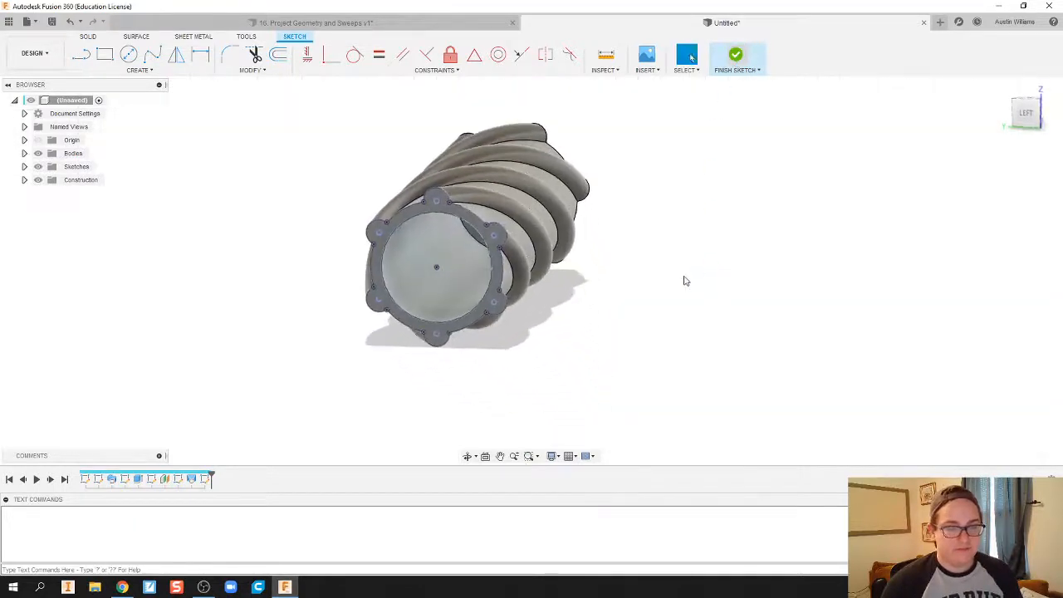
Create an offset plane 30 mm beyond the tube's end face.
left_click(443, 69)
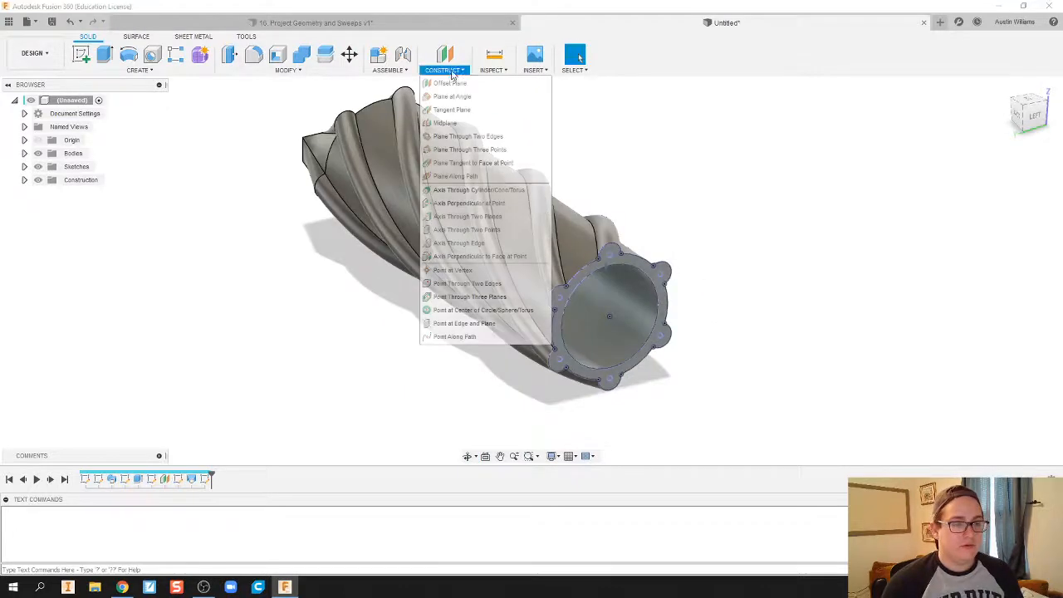
left_click(450, 83)
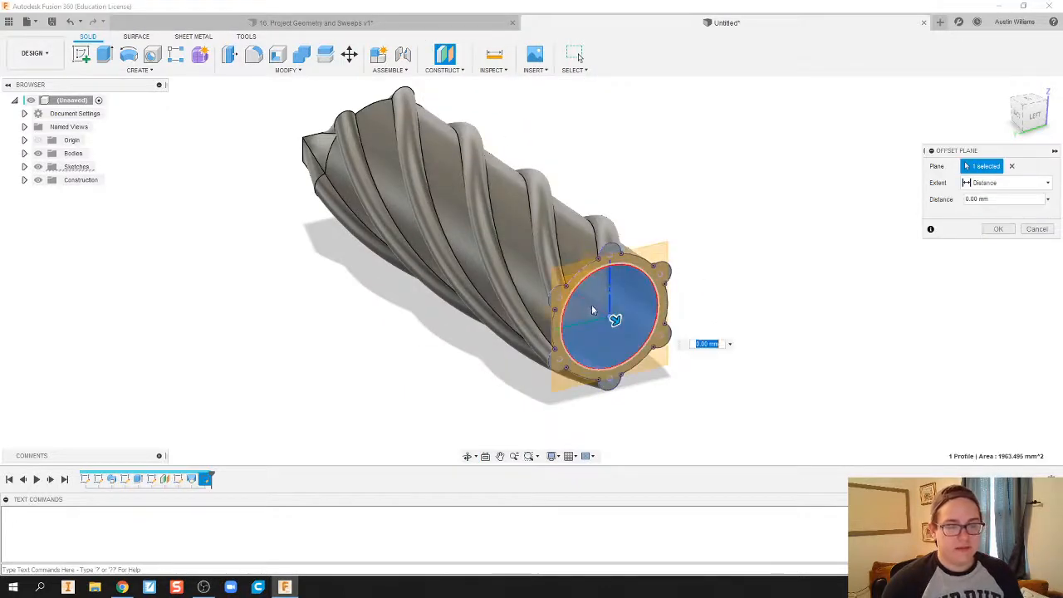
left_click_drag(615, 321, 649, 344)
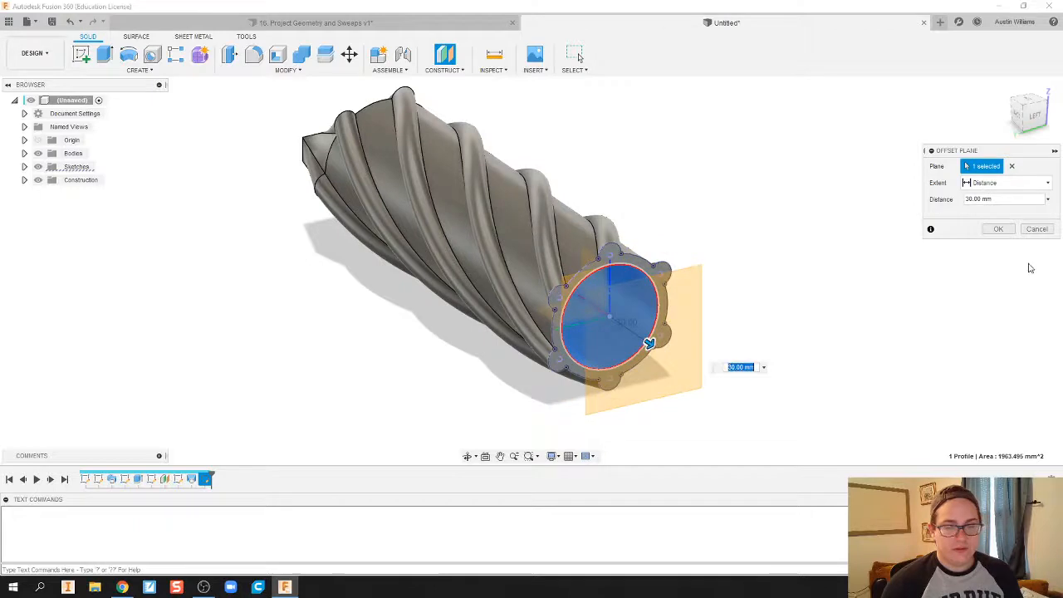
left_click(998, 228)
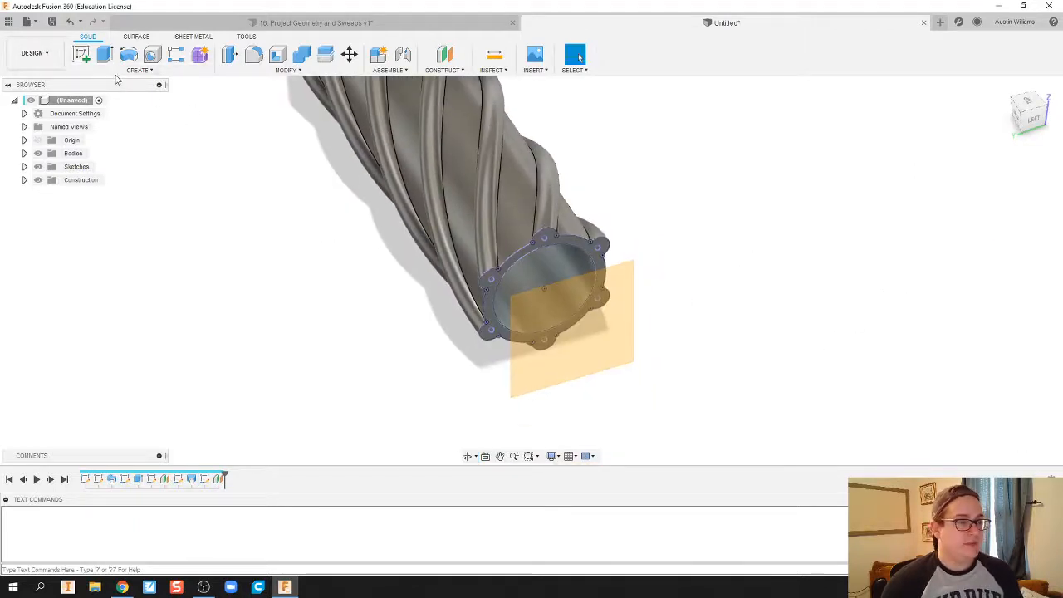
On the 30 mm offset plane, sketch a projection of the other end's flat crimp face.
left_click(138, 54)
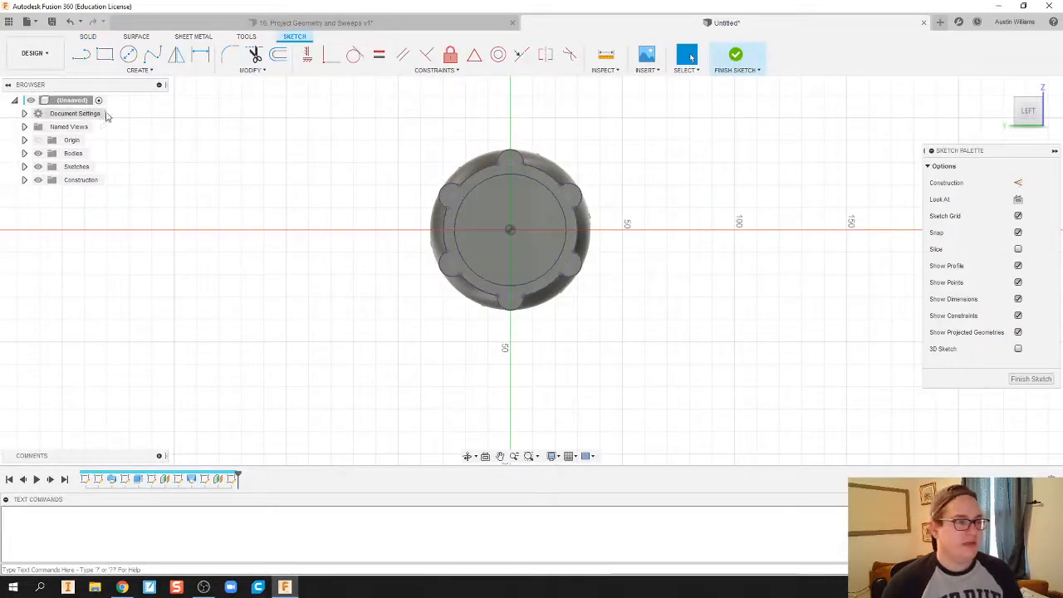
left_click(138, 70)
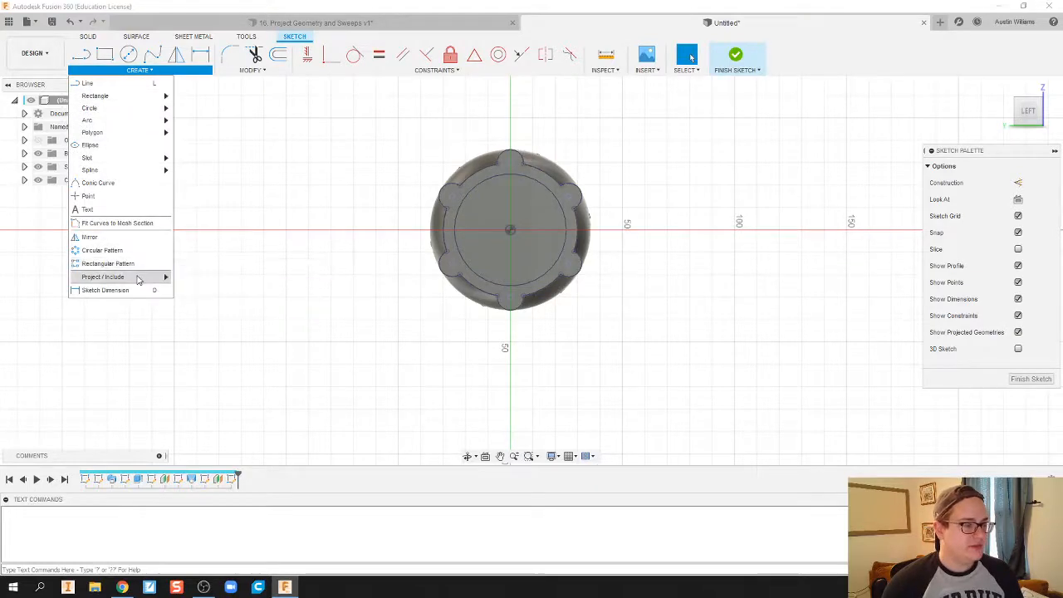
left_click(103, 277)
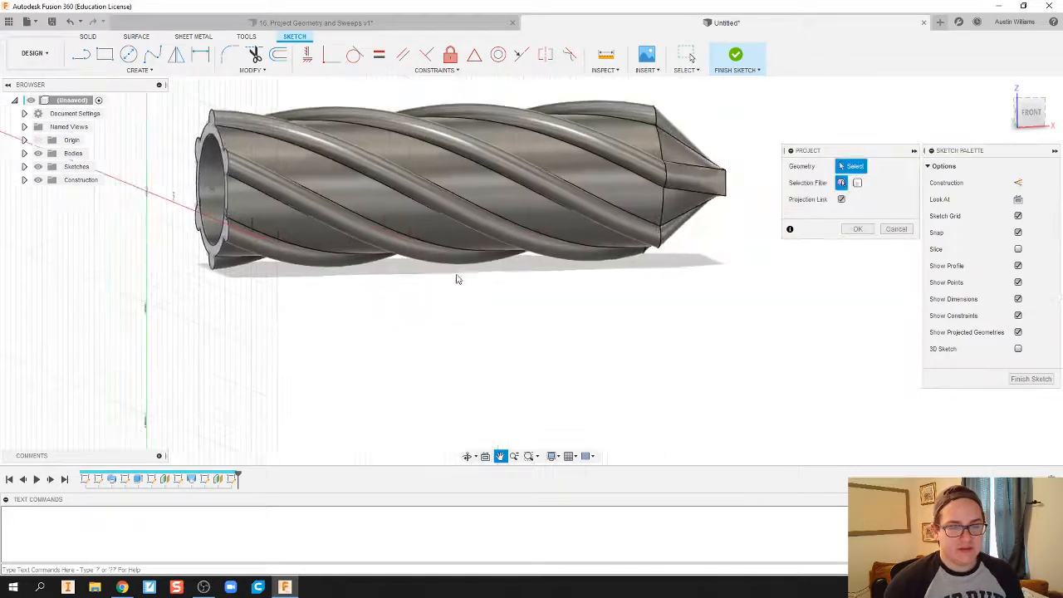
left_click_drag(456, 279, 596, 285)
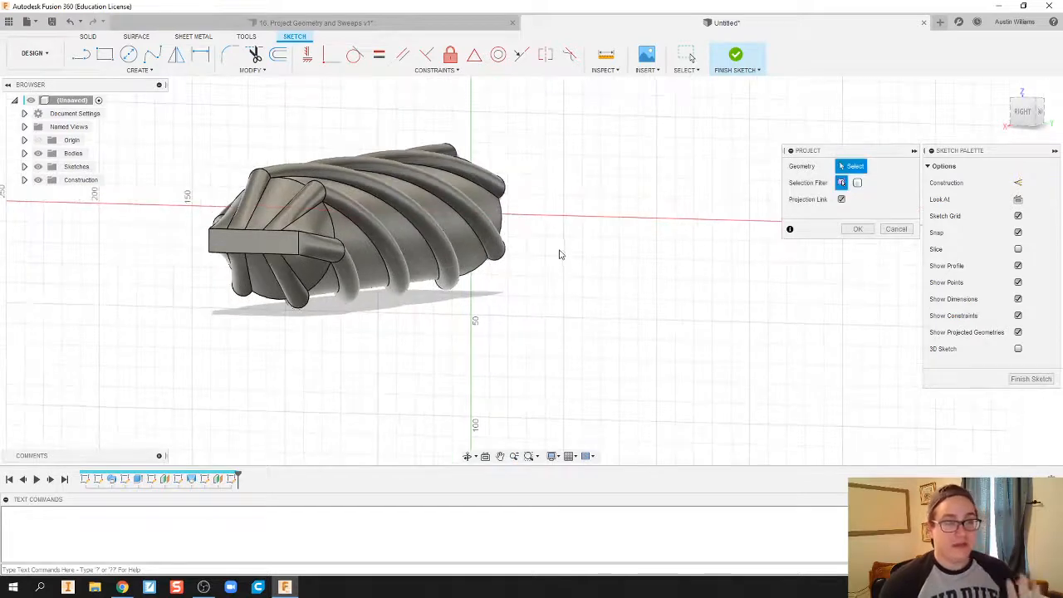
left_click(283, 249)
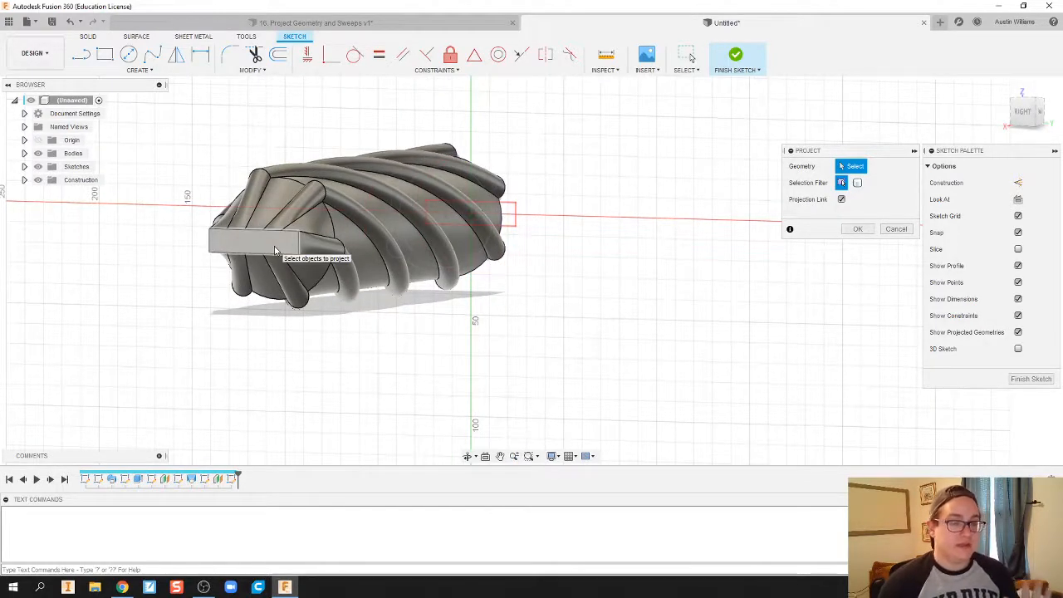
left_click(257, 241)
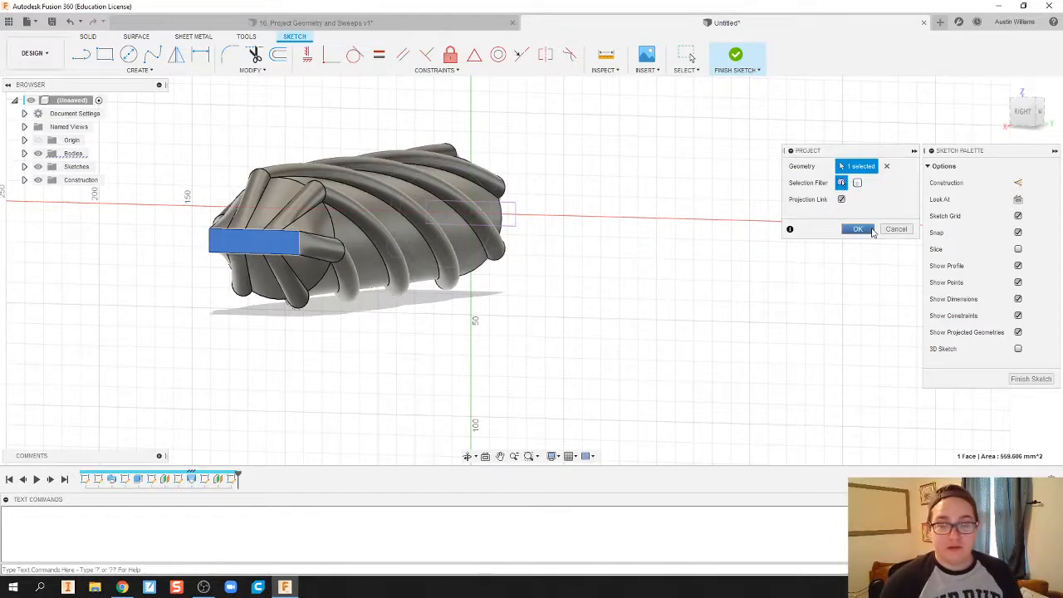
left_click(856, 229)
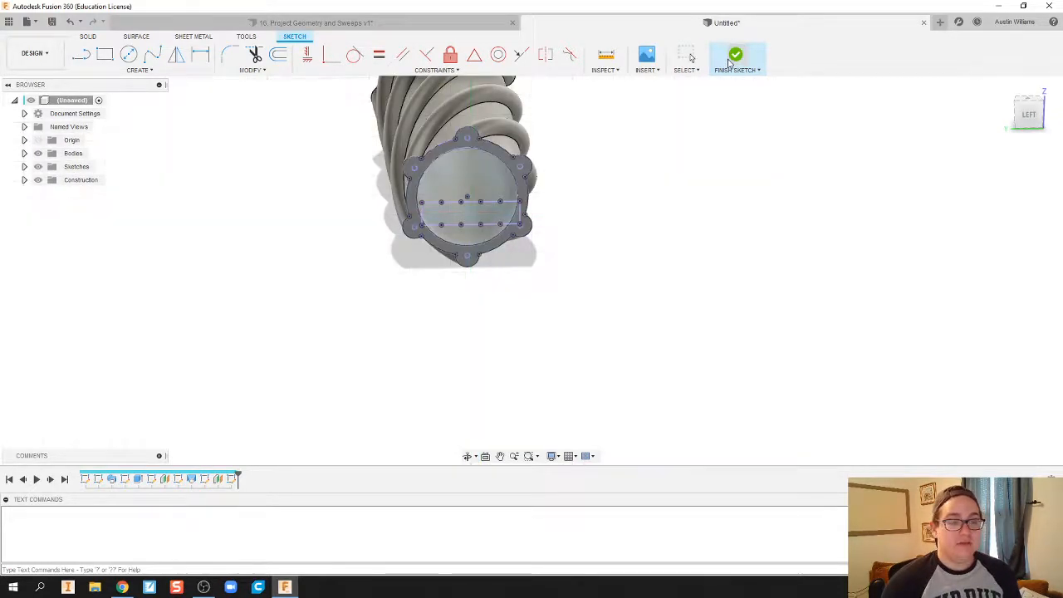
Loft the tube's end outline into the projected flat rectangle to form a crimped tip.
left_click(735, 57)
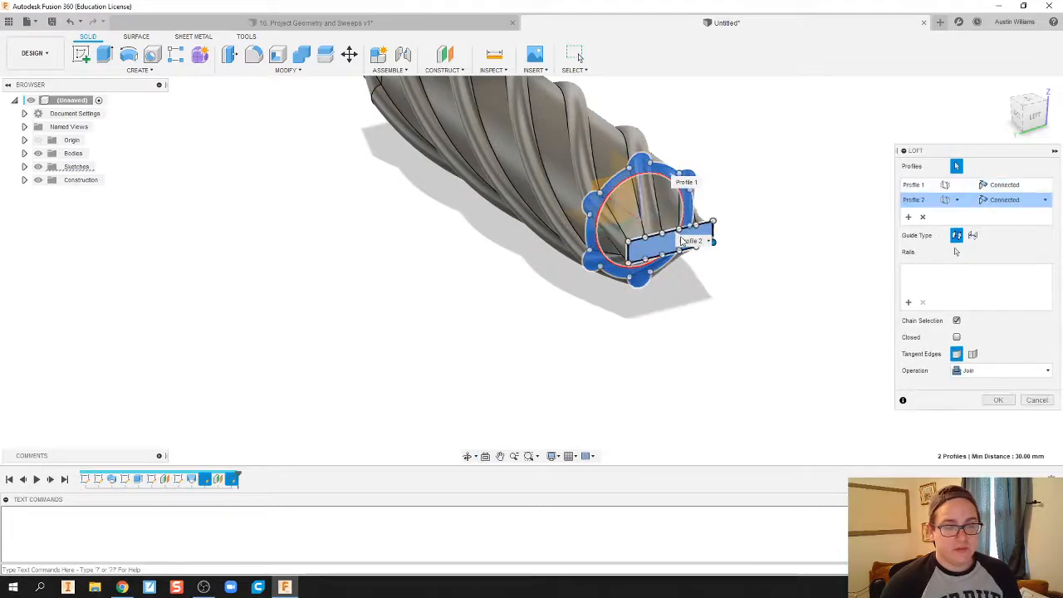
left_click(997, 400)
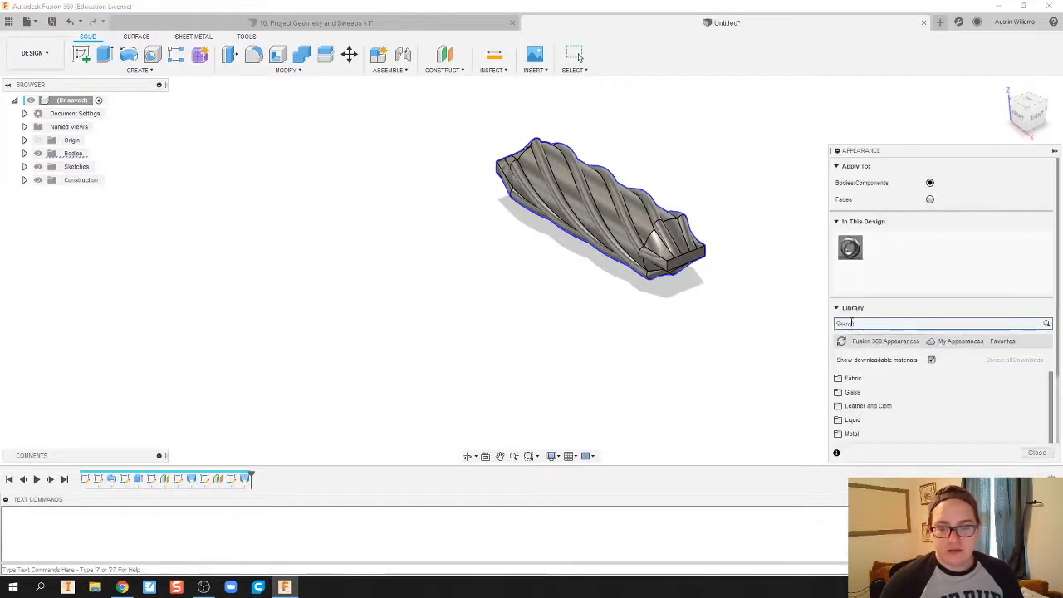
Apply a red plastic appearance from a 'red' library search to the whole tube body.
type("red")
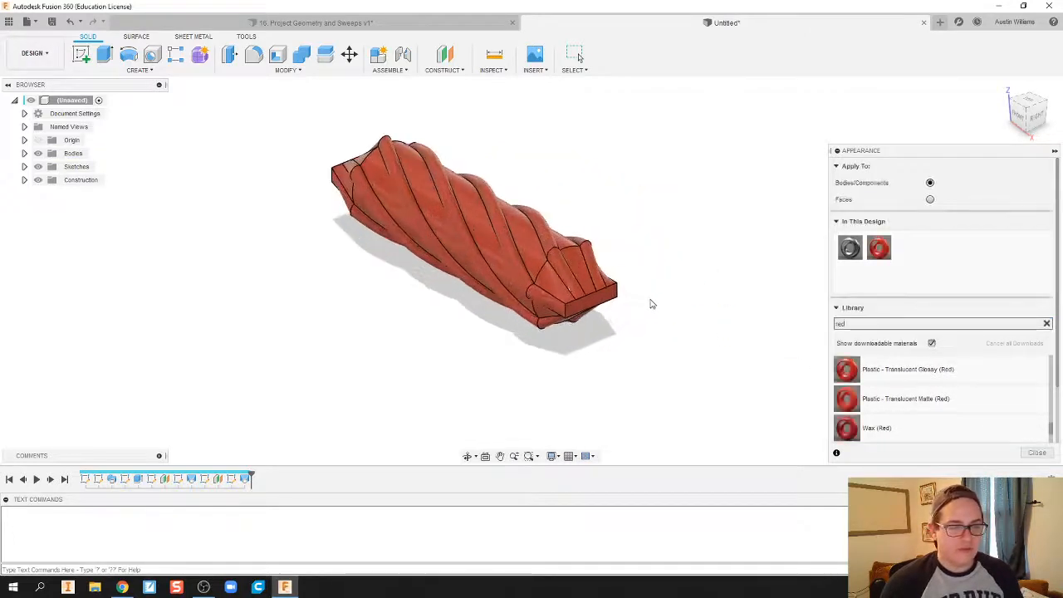
left_click(1036, 451)
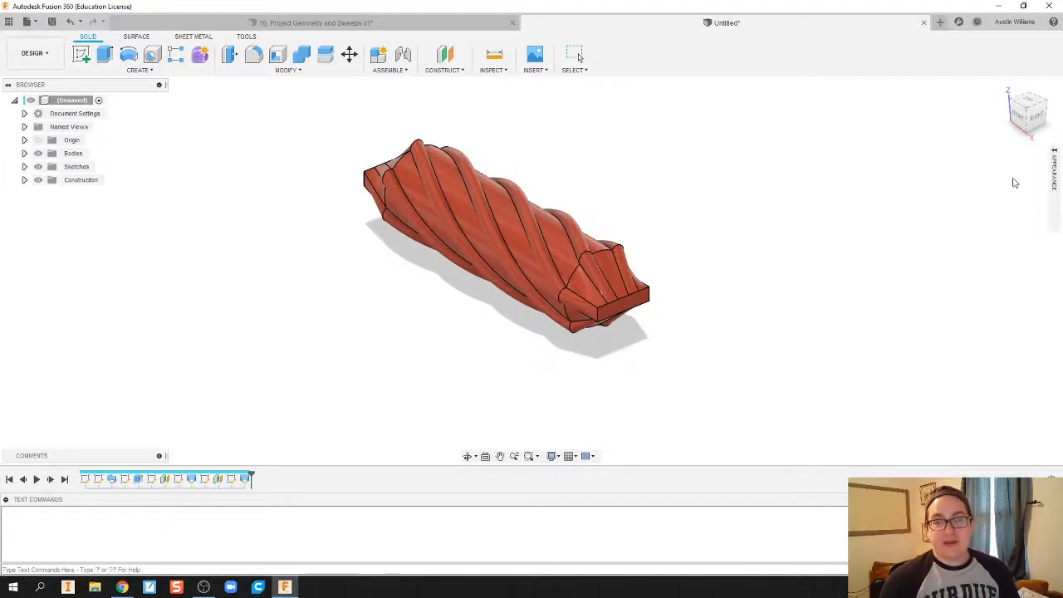
mouse_move(992, 194)
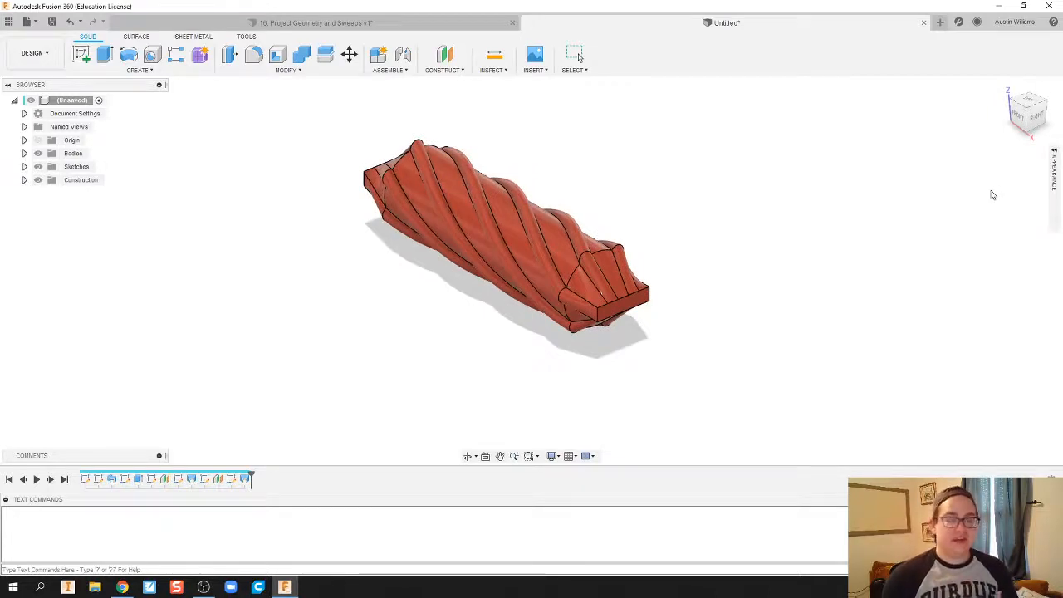